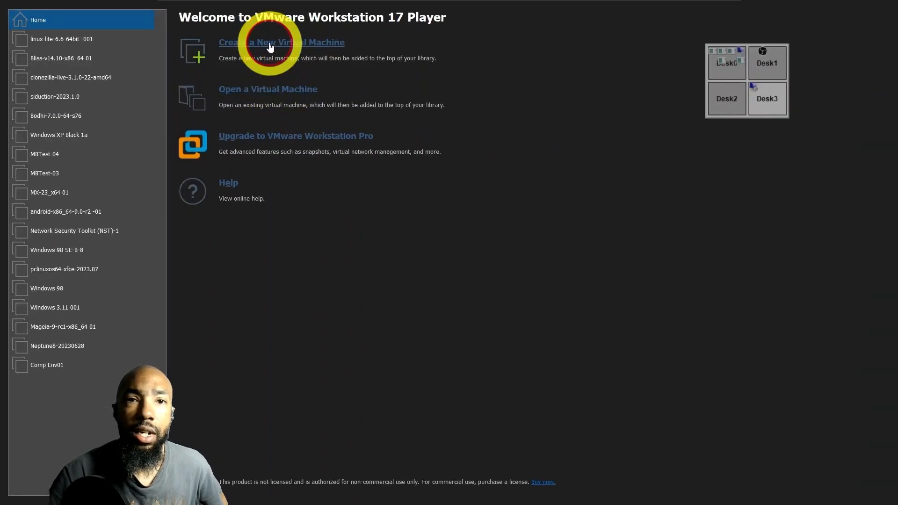
Start a new virtual machine from the Pardus-23.0-XFCE-amd64.iso disc image
click(269, 42)
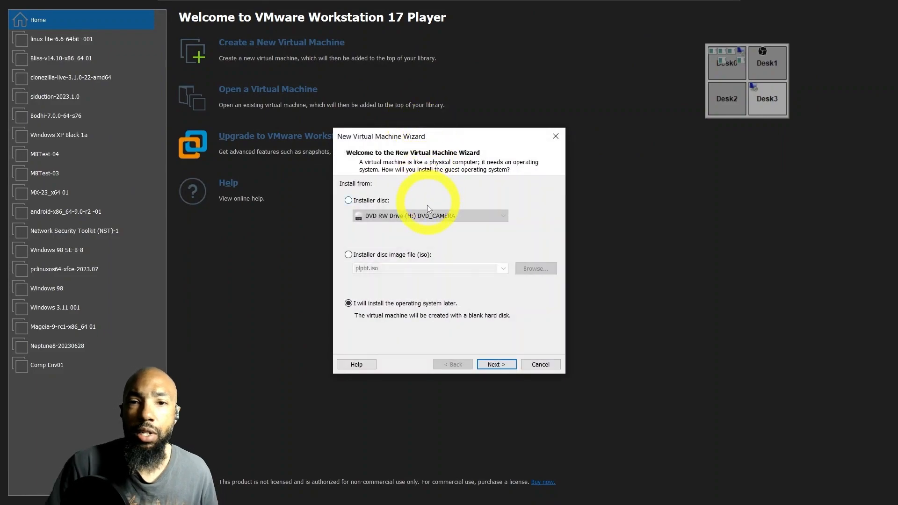
click(348, 255)
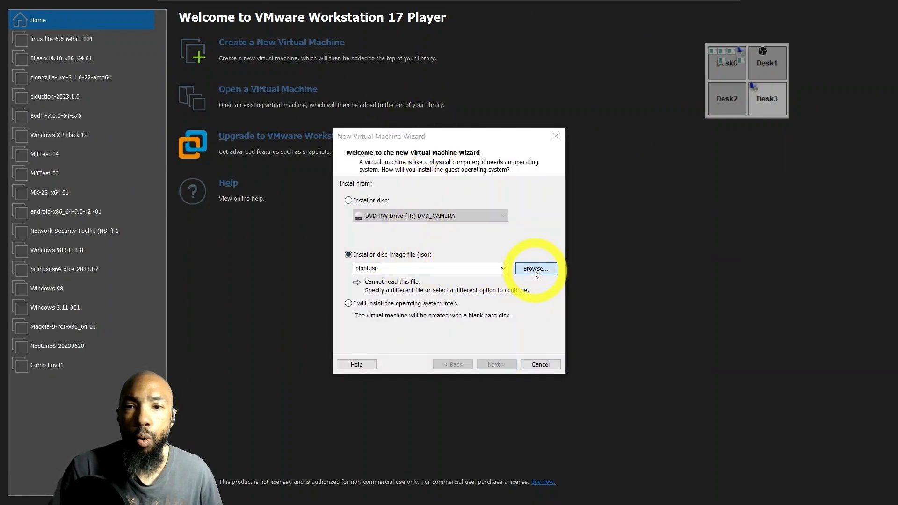
click(535, 269)
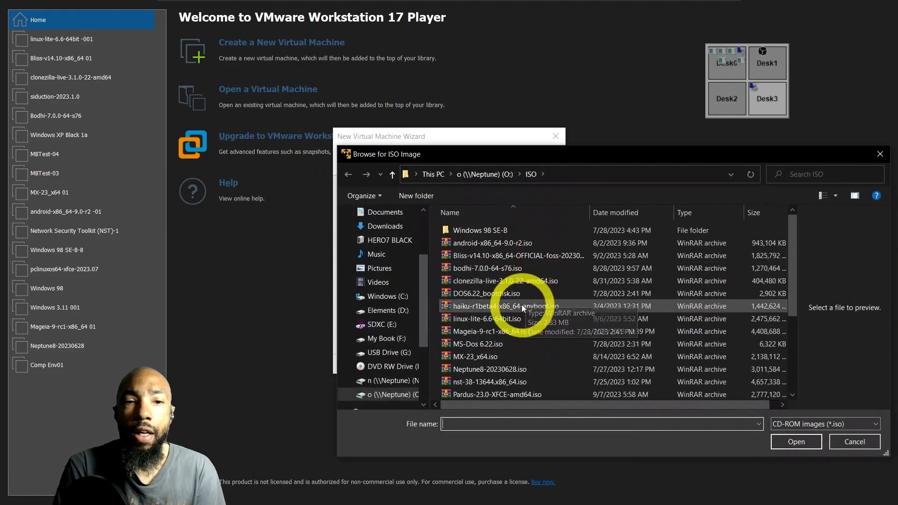
scroll(down, 3)
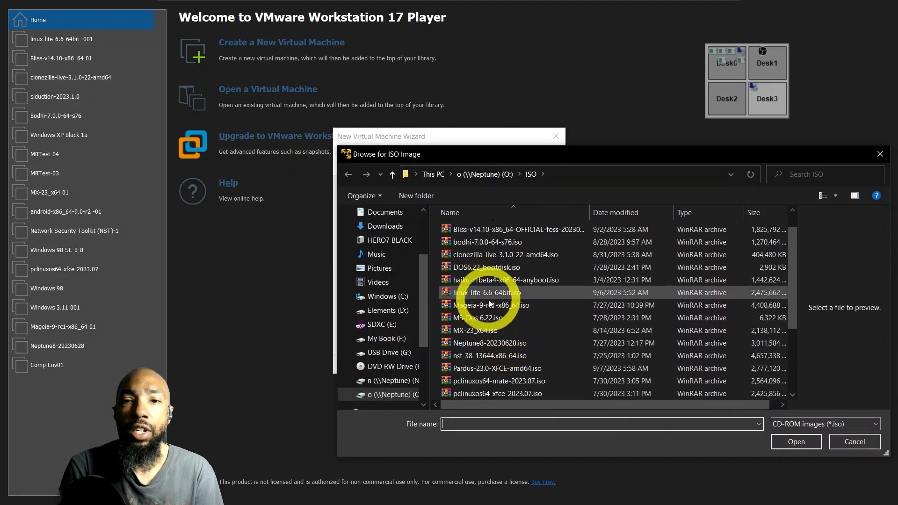
click(496, 368)
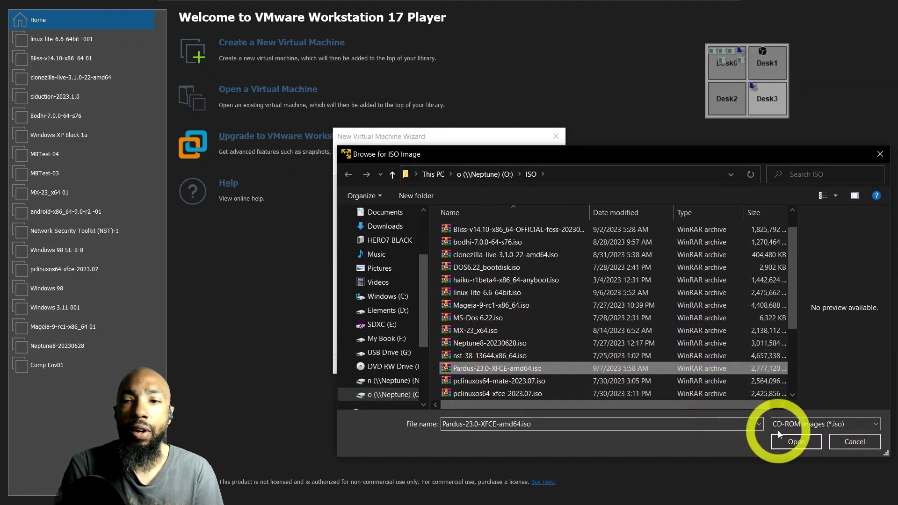
click(797, 441)
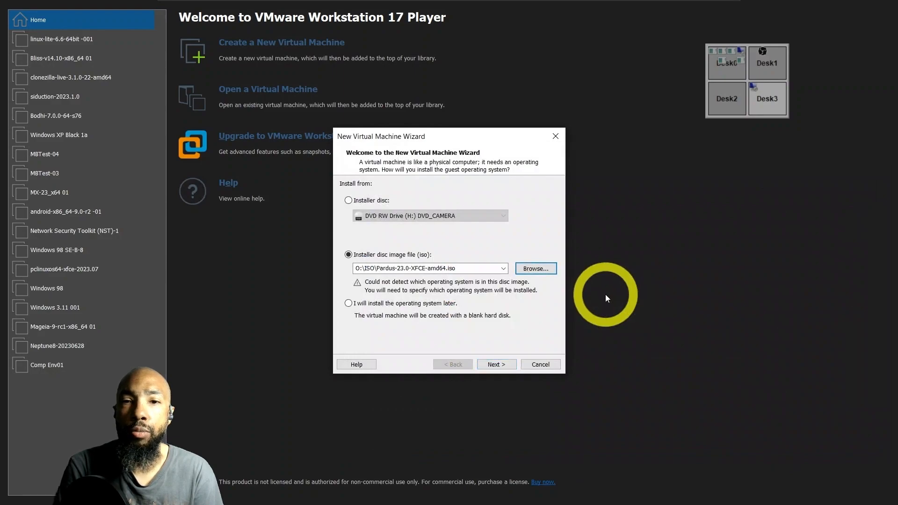
Accept Linux Debian 11, append 01 to the machine name, and choose a single-file 20 GB disk
click(497, 365)
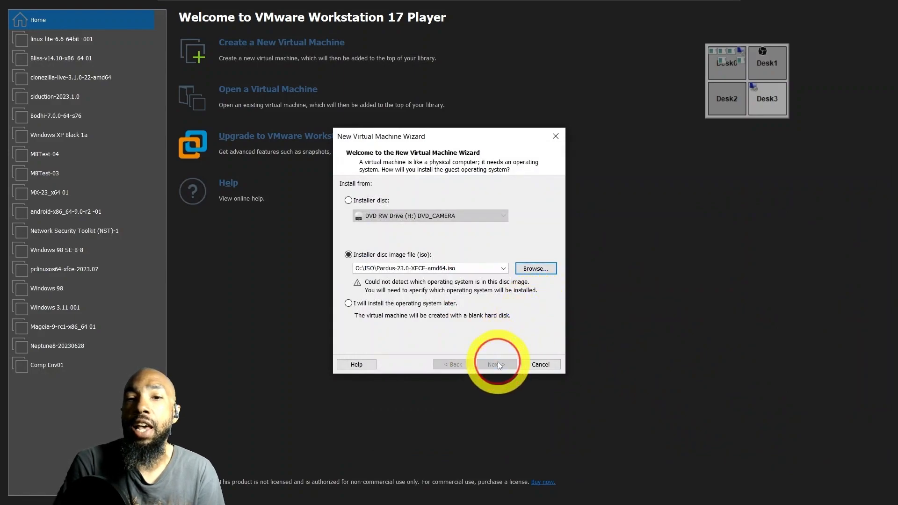
click(497, 364)
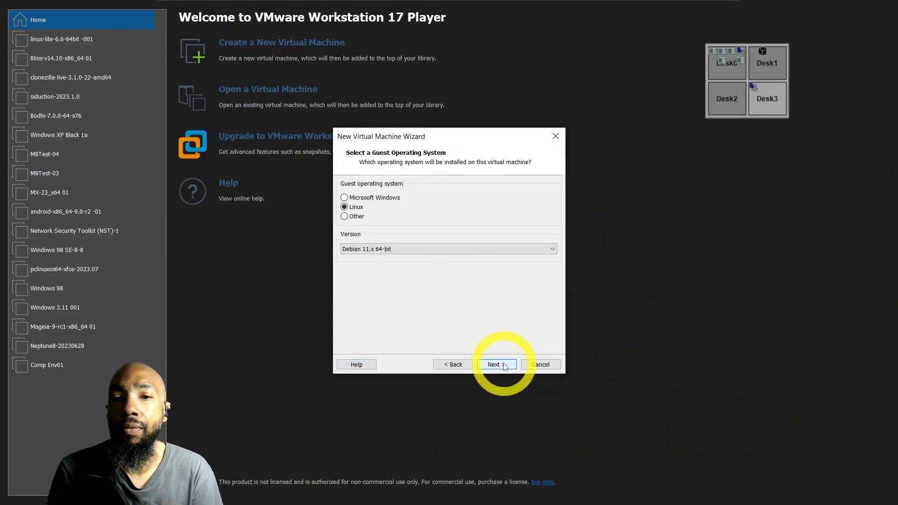
click(497, 364)
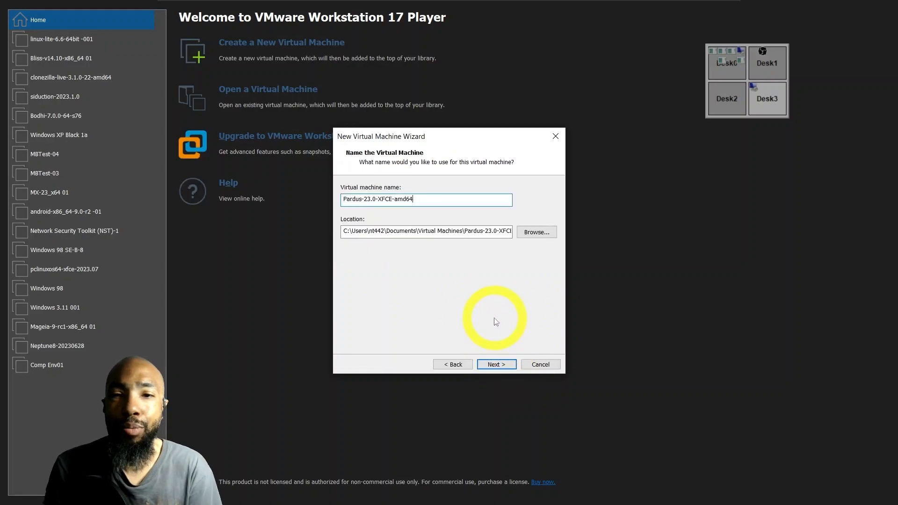
text(01)
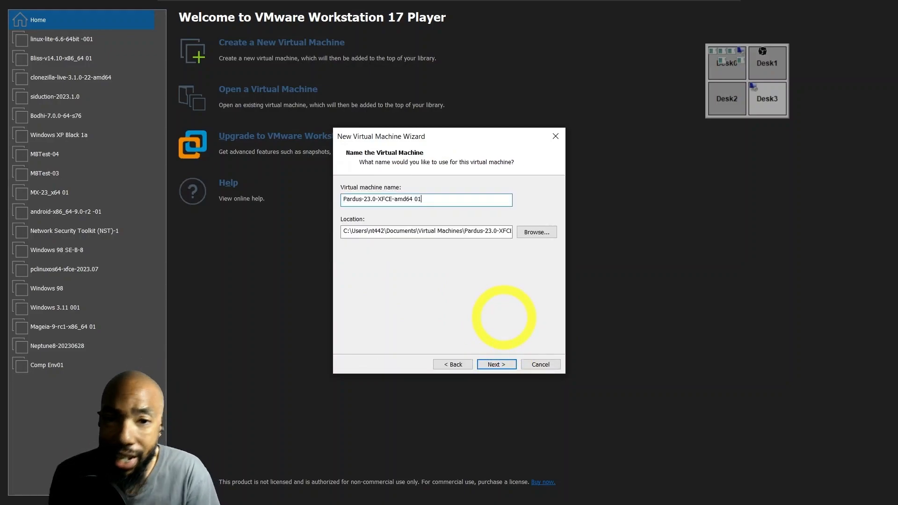
click(497, 365)
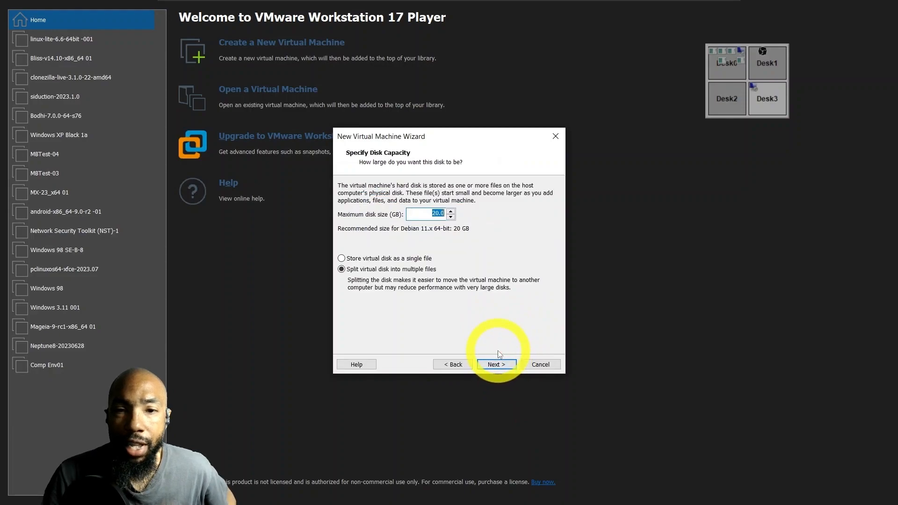
click(341, 258)
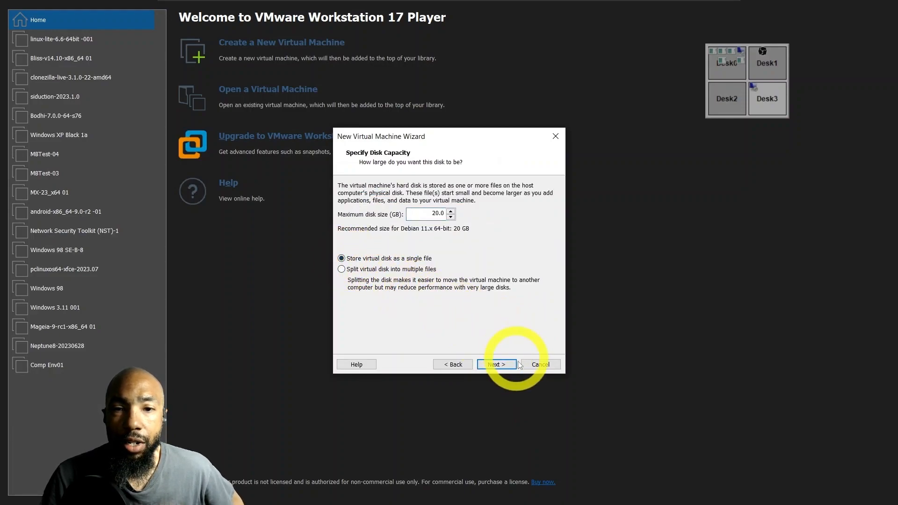
click(497, 364)
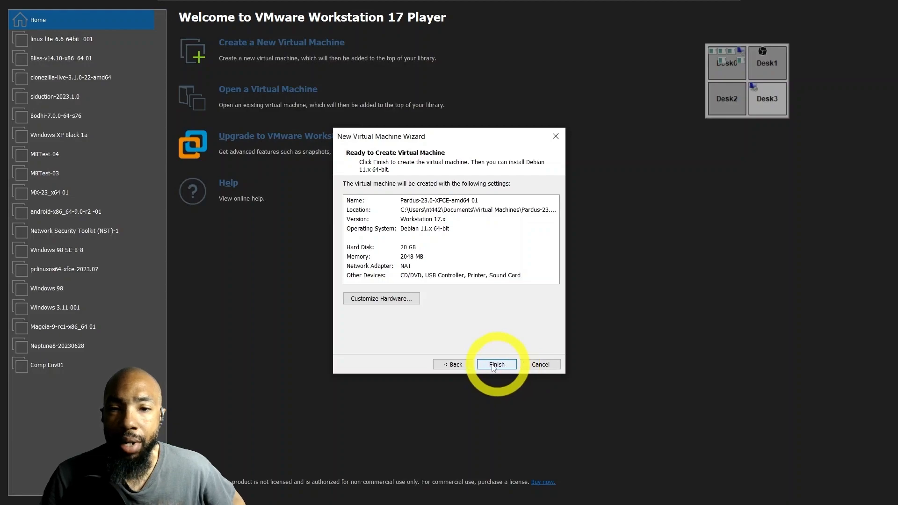
Return to the installation source page and reselect the Pardus ISO from Documents > ISO
click(454, 364)
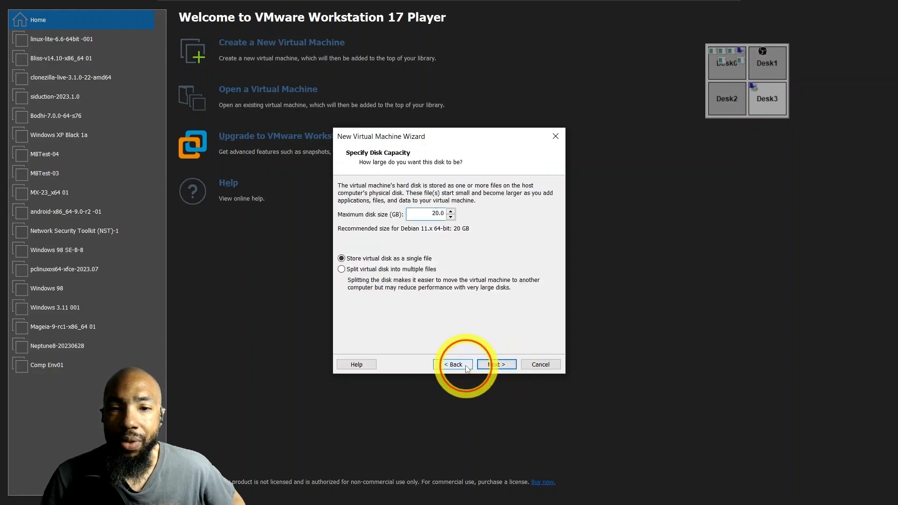
click(454, 364)
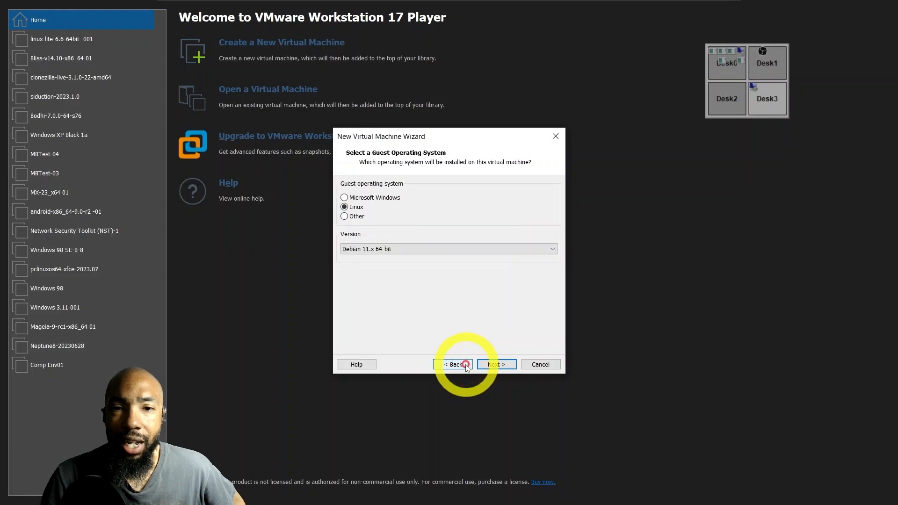
click(455, 365)
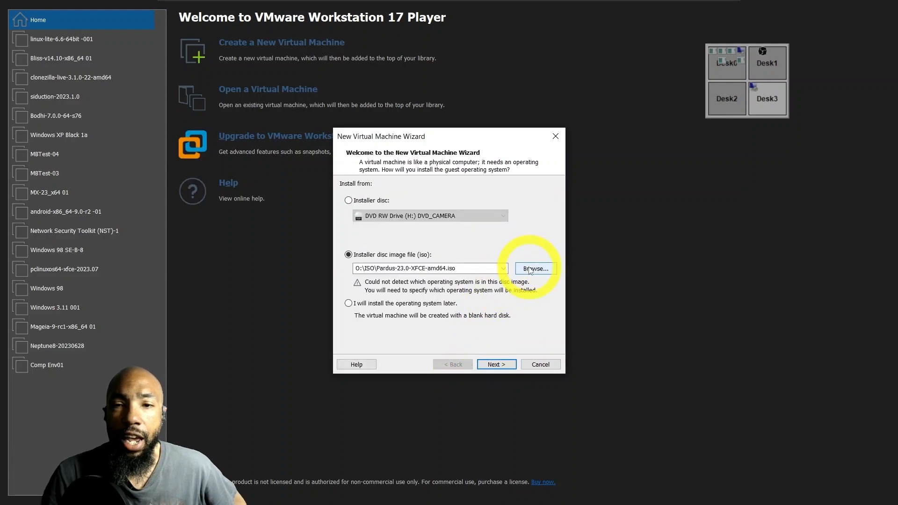
click(536, 268)
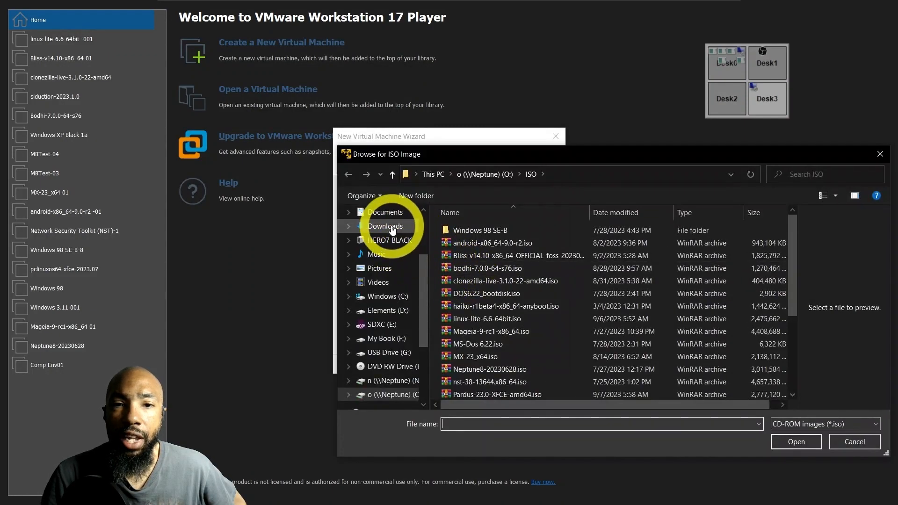
click(385, 212)
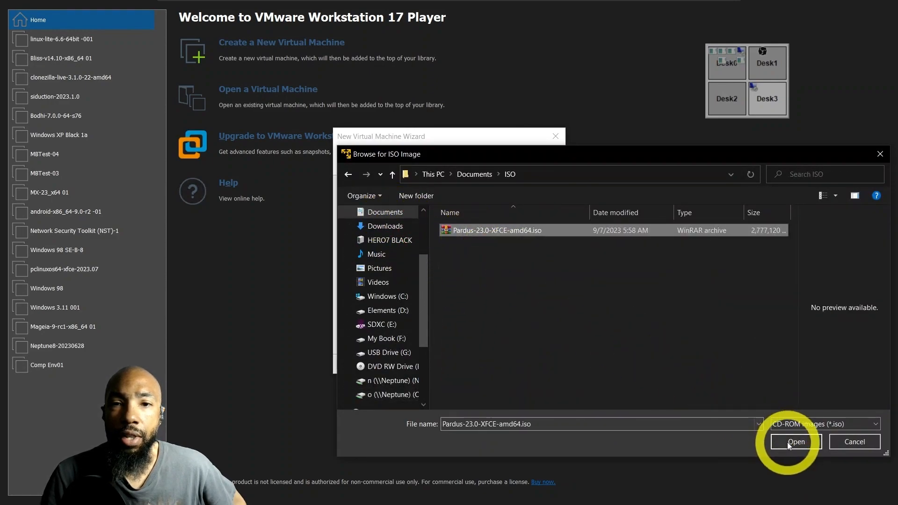
click(796, 442)
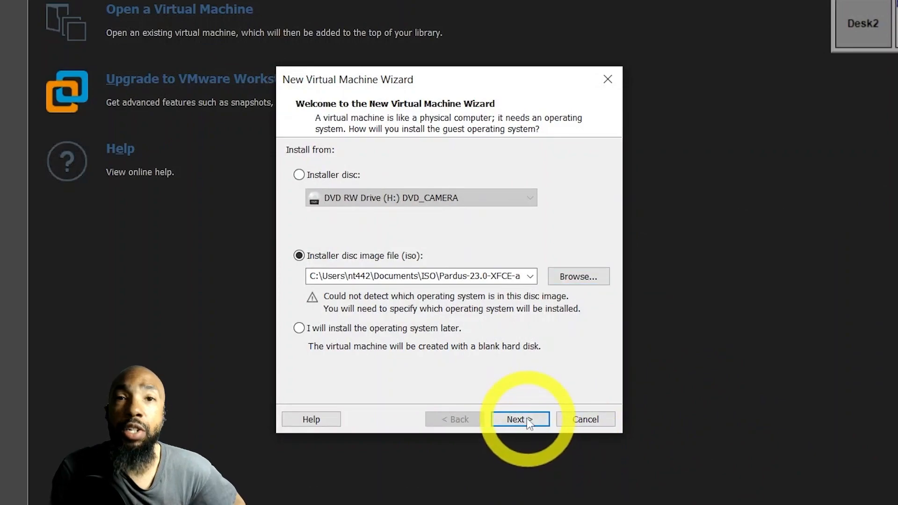
Accept the guest OS, disk capacity and summary pages, then finish creating the Pardus VM
click(520, 419)
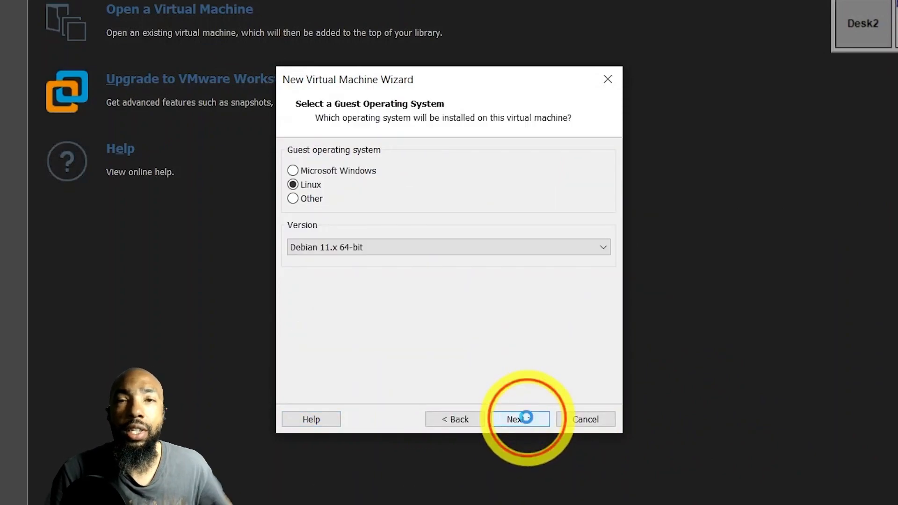
click(519, 419)
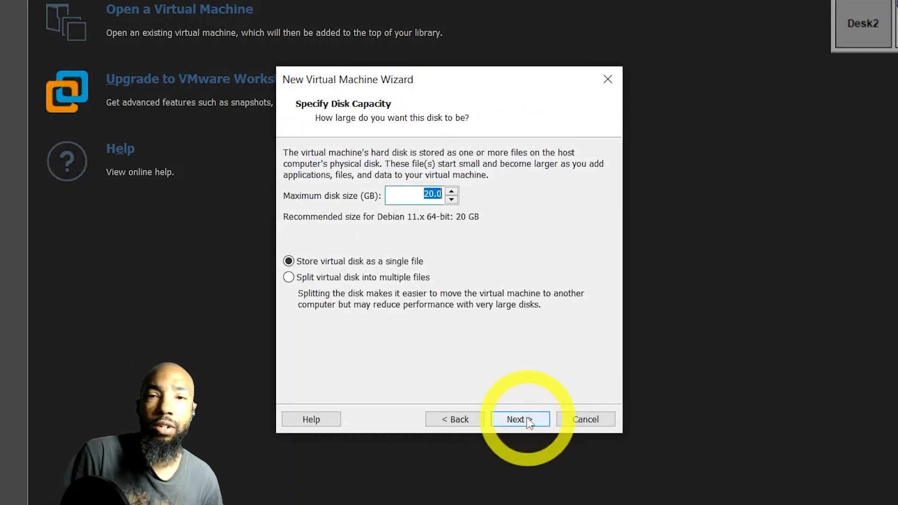
click(521, 419)
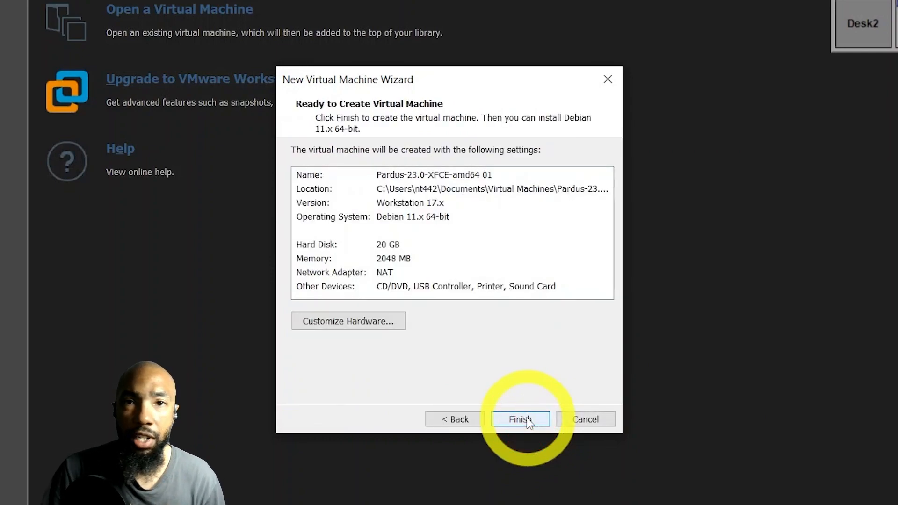
click(521, 419)
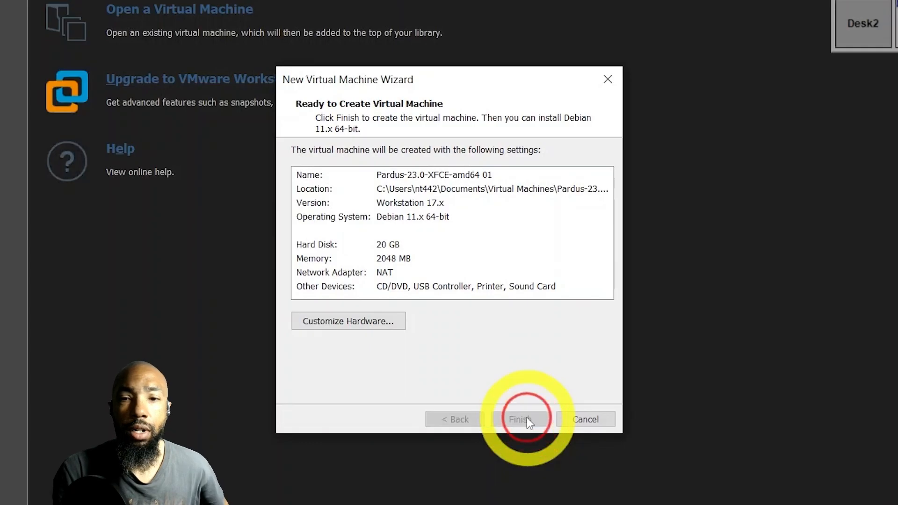
click(523, 419)
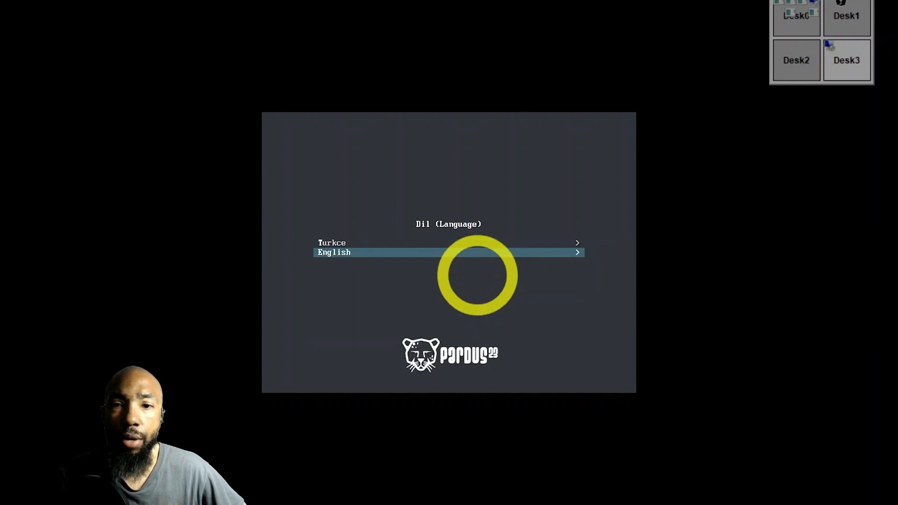
Choose English in the Pardus boot menu so the live XFCE session loads
click(334, 252)
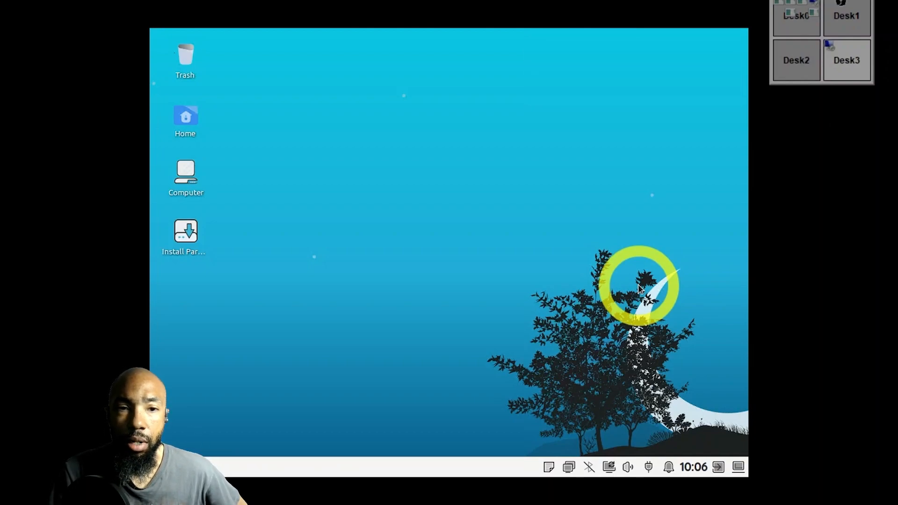
right_click(548, 270)
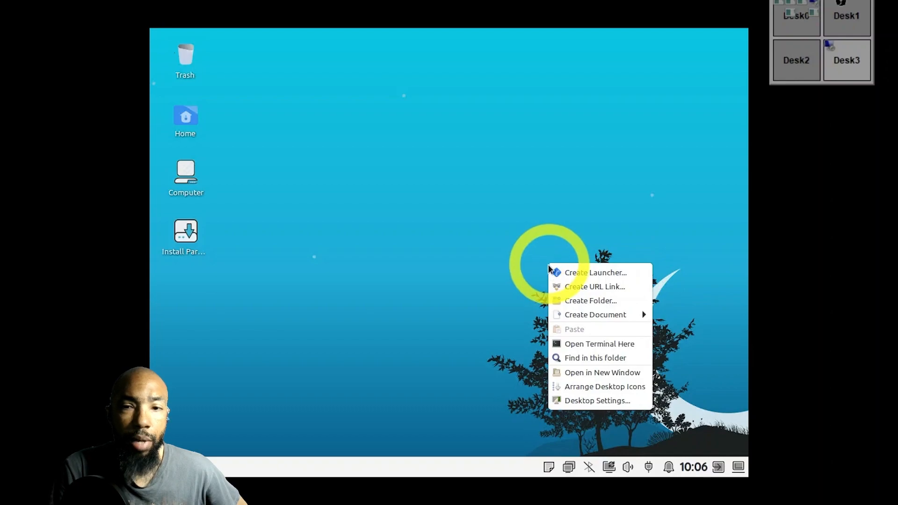
mouse_move(601, 401)
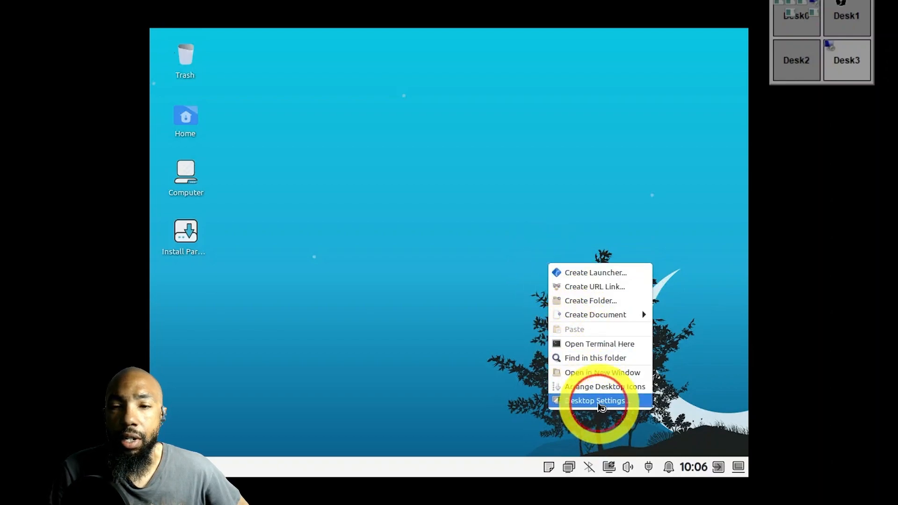
click(596, 401)
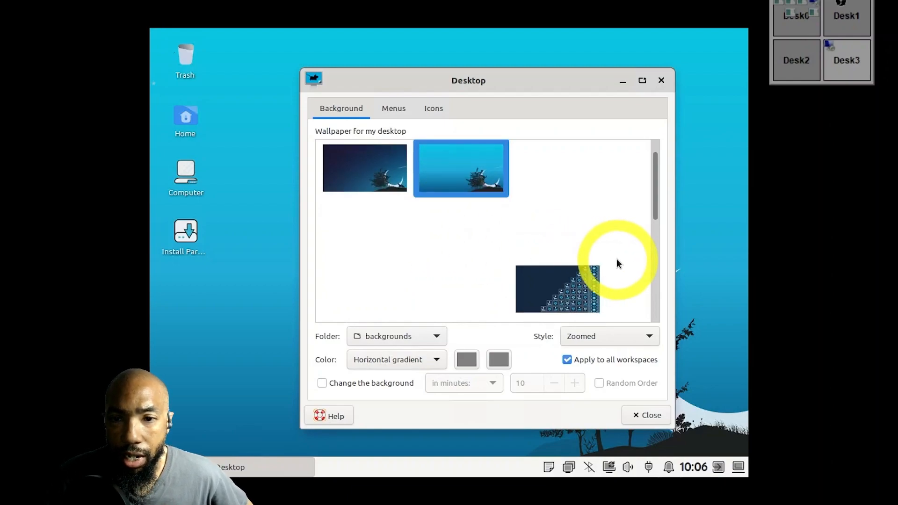
scroll(down, 3)
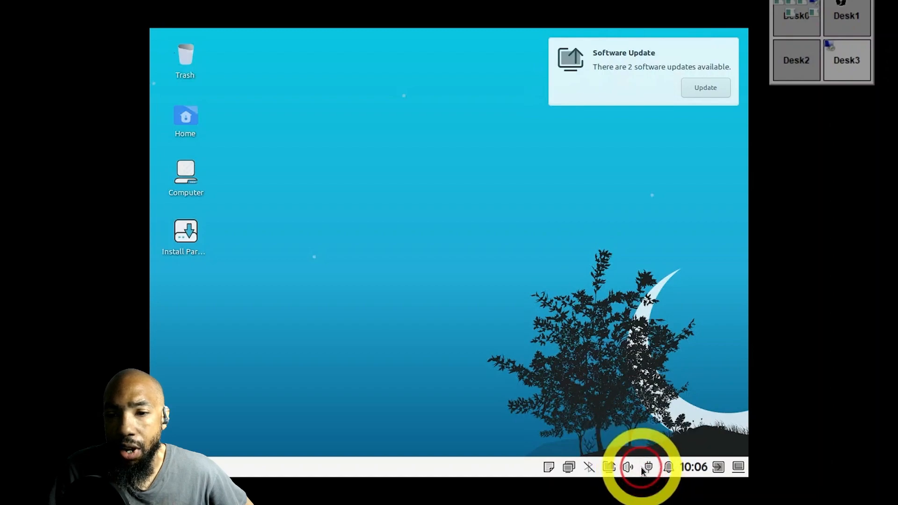
Open Volume Control from the tray, expand Advanced, view Playback, and return to Output Devices
click(628, 468)
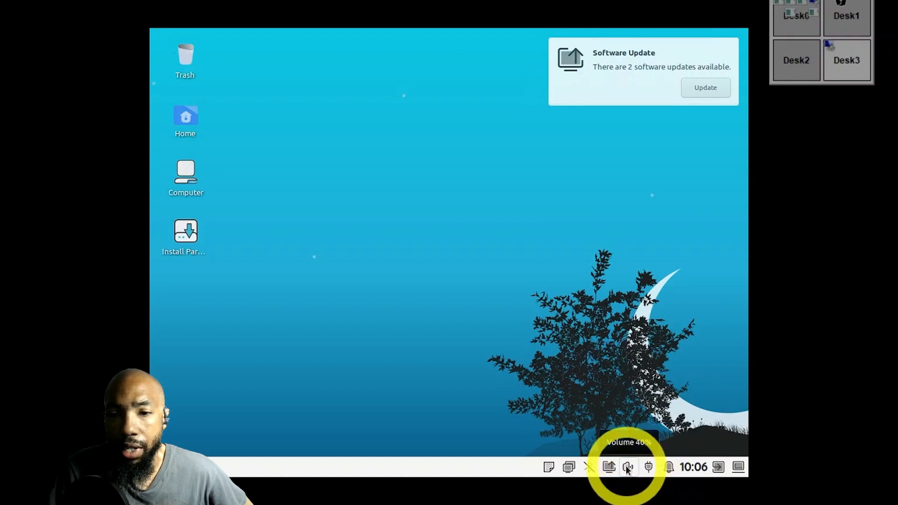
click(628, 466)
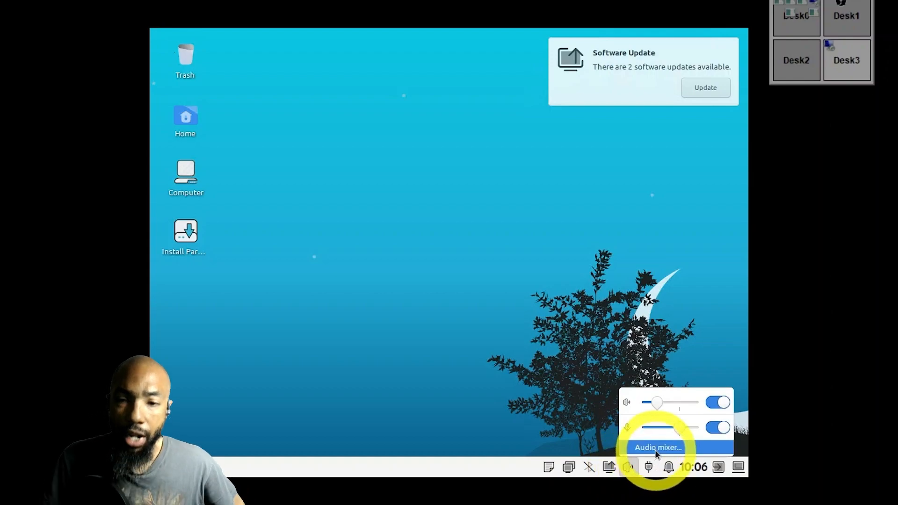
click(657, 448)
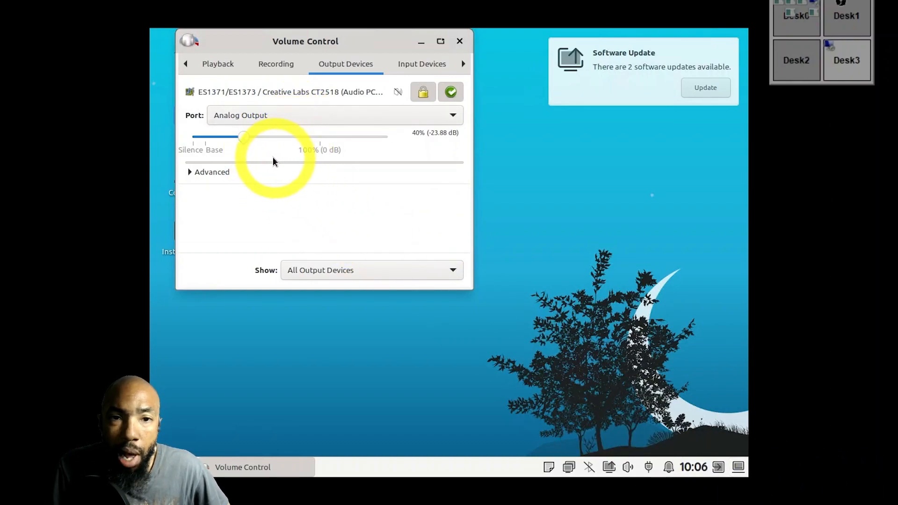
click(208, 172)
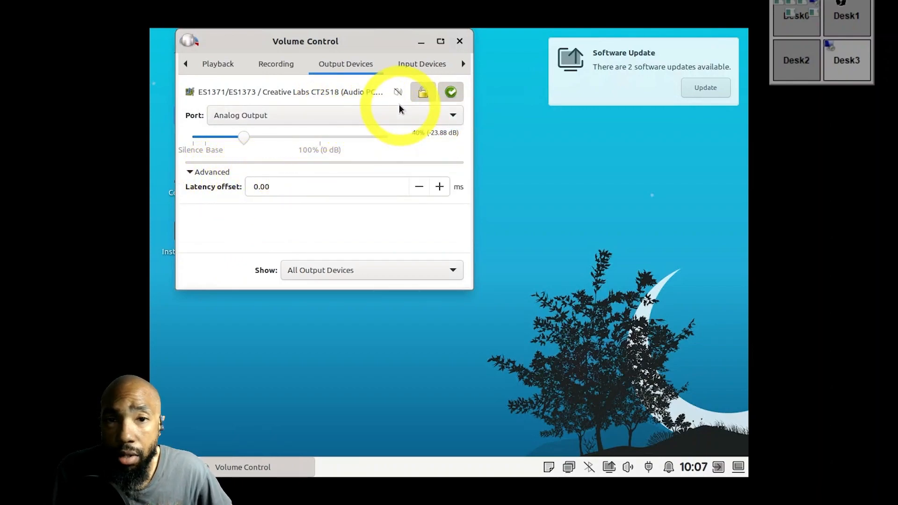
mouse_move(397, 91)
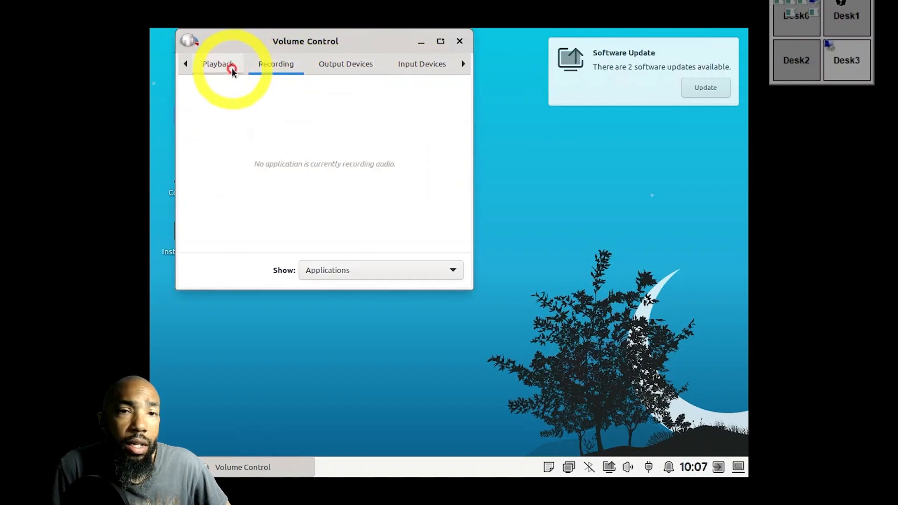
click(218, 64)
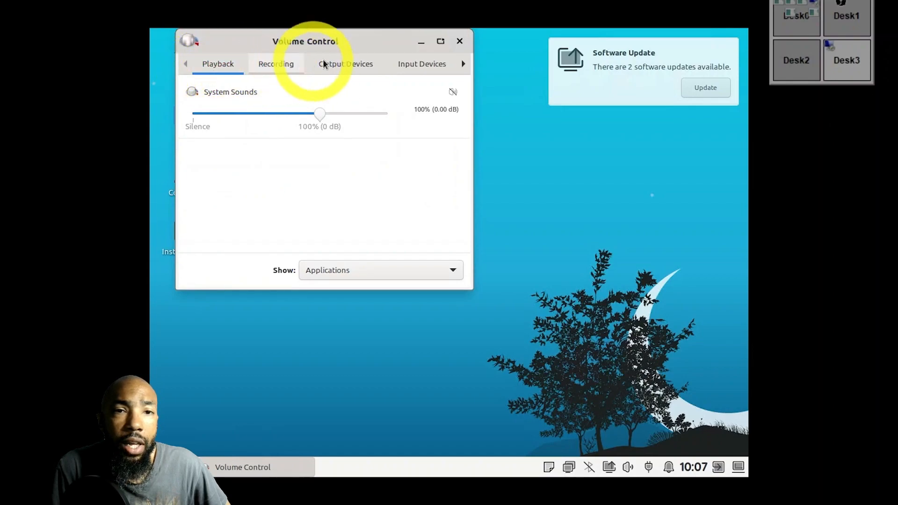
click(345, 64)
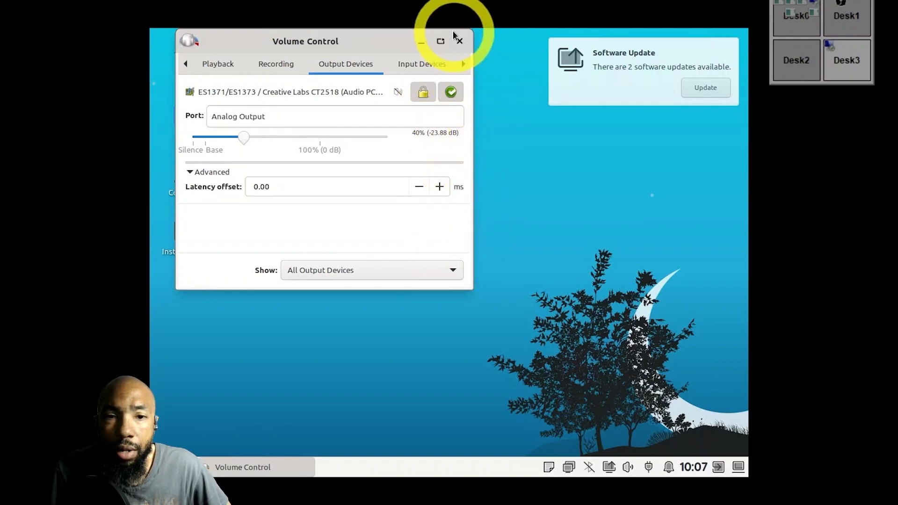
Close the Volume Control window, leaving the XFCE desktop visible
click(459, 41)
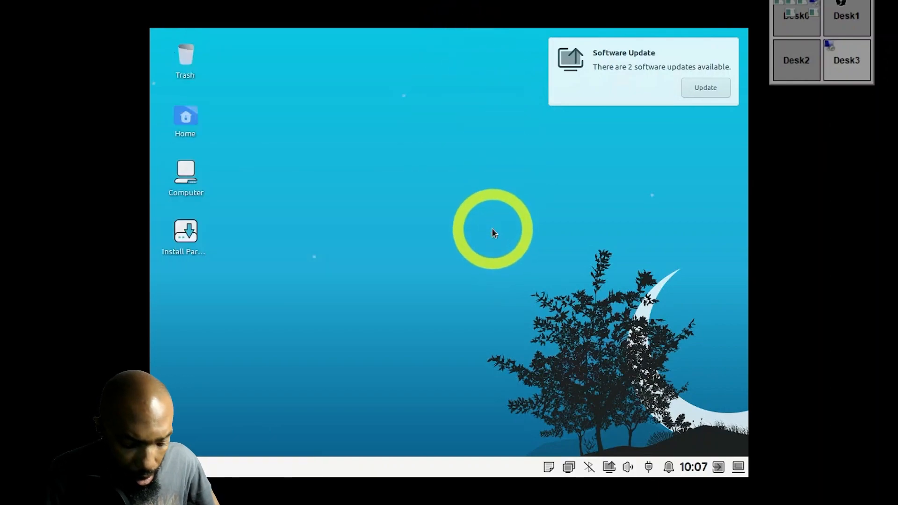
mouse_move(202, 454)
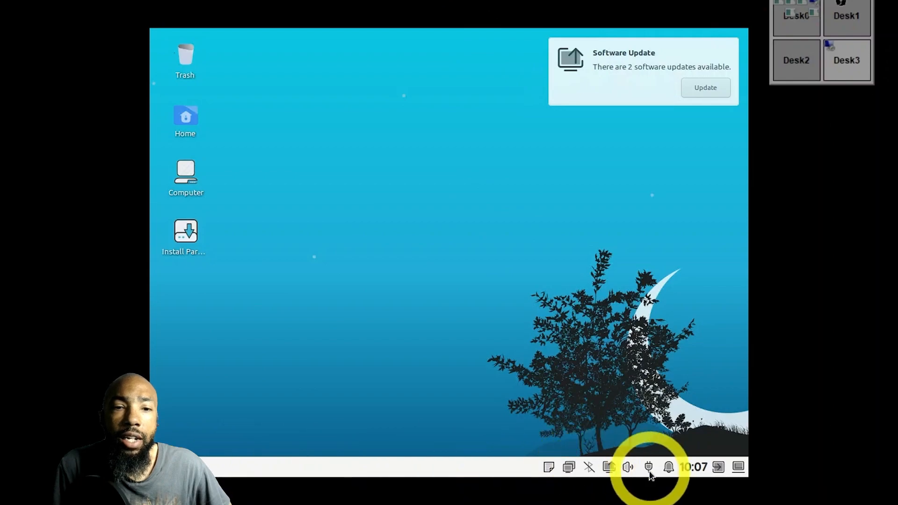
click(608, 467)
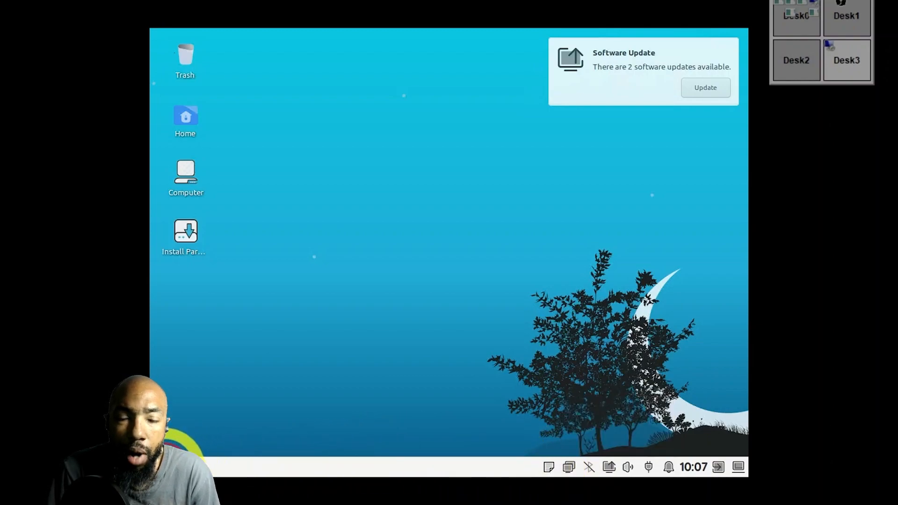
Set the screen resolution to 1920x1080 in Settings > Display and close it
click(189, 386)
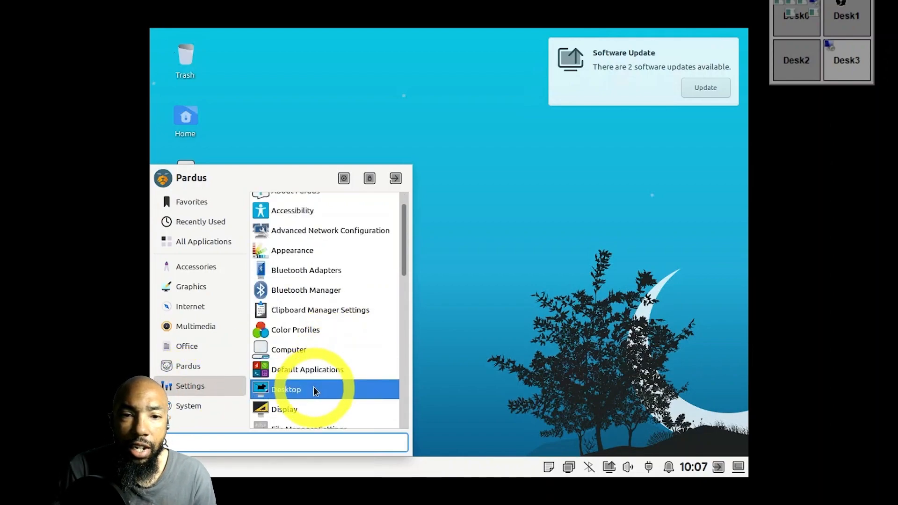
scroll(down, 3)
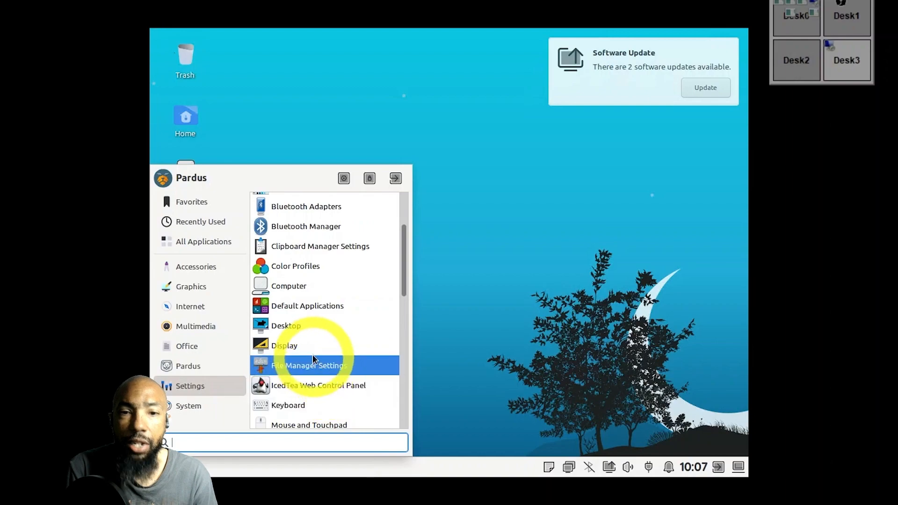
click(284, 346)
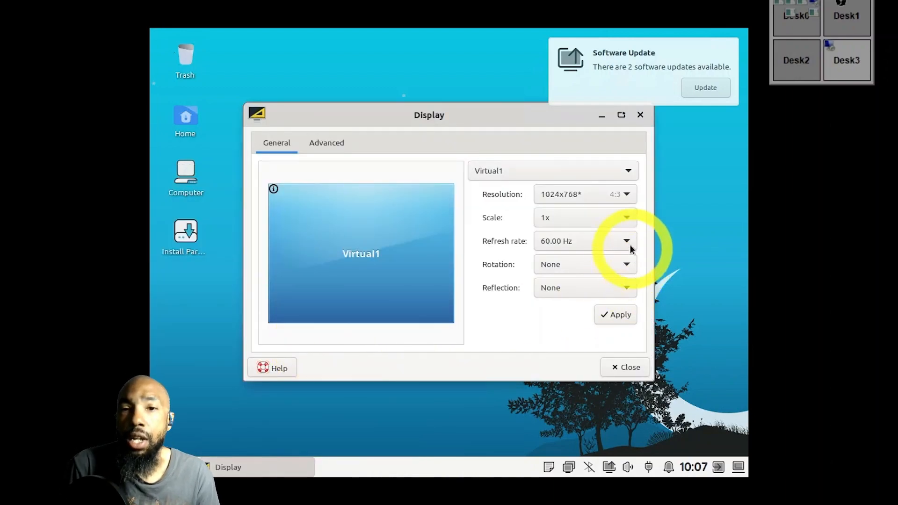
click(627, 194)
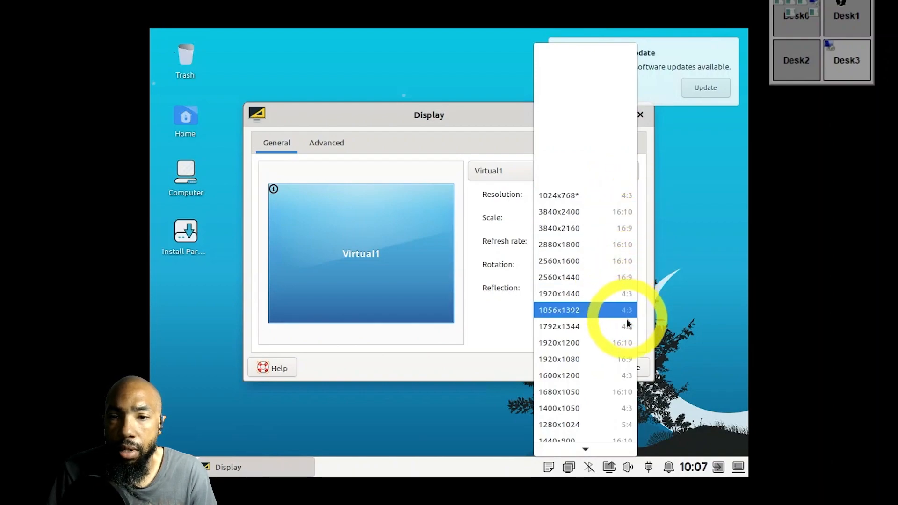
click(559, 359)
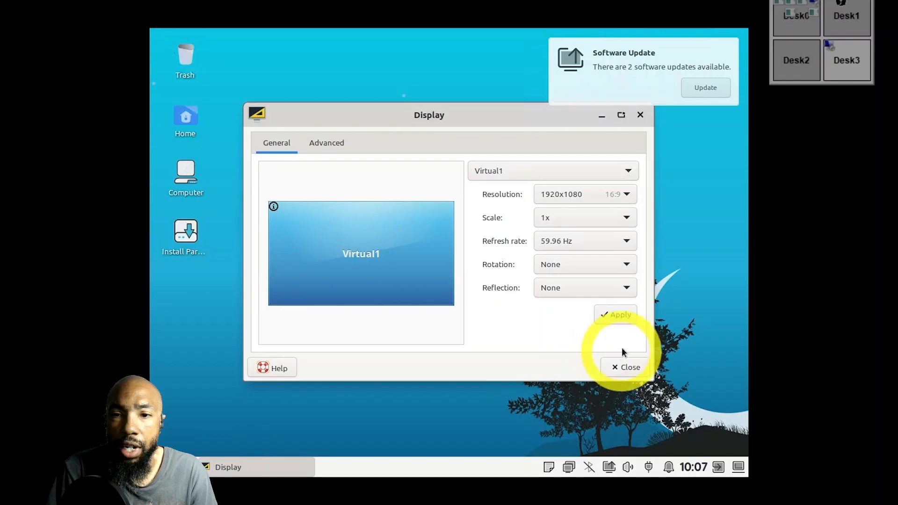
click(625, 367)
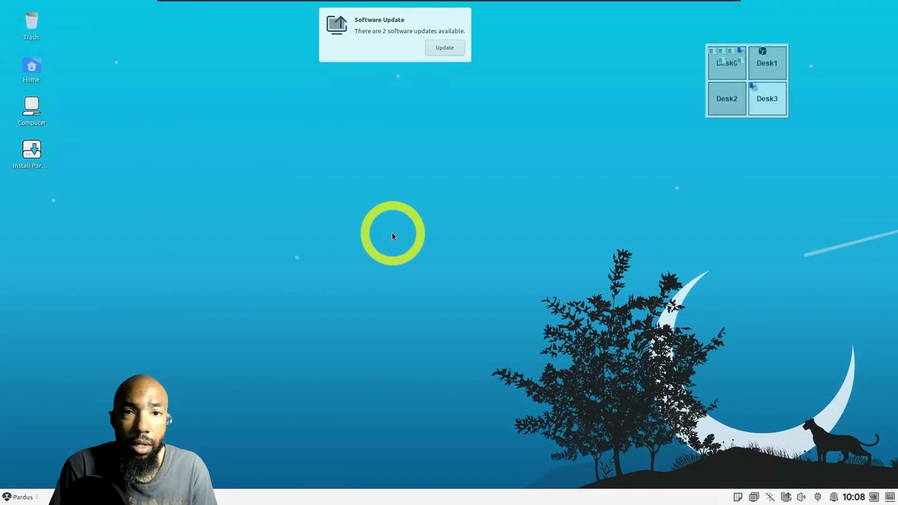
mouse_move(521, 278)
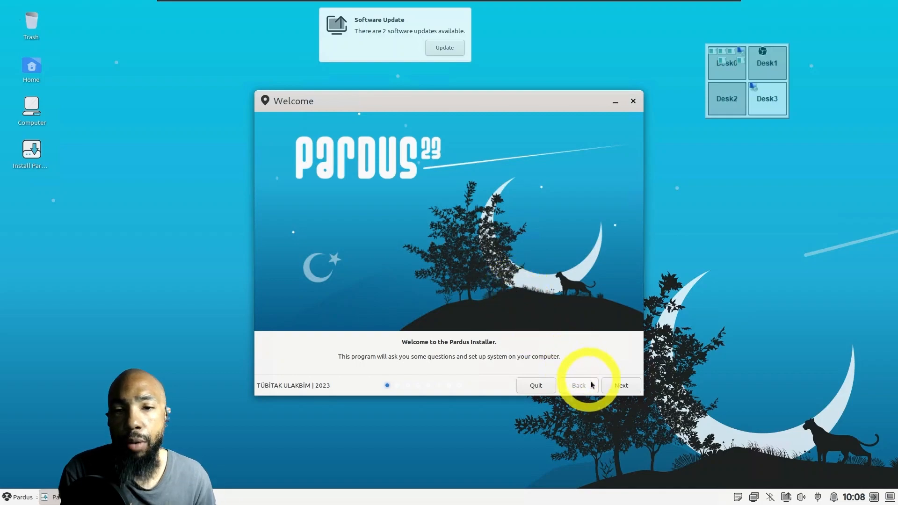
Accept United States English, test the English (US) layout by typing 'en', and confirm it
click(621, 385)
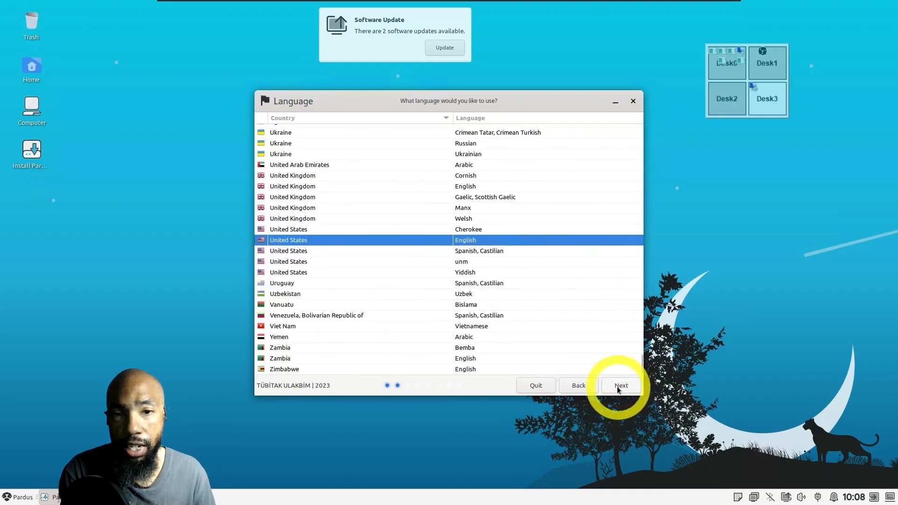
click(621, 385)
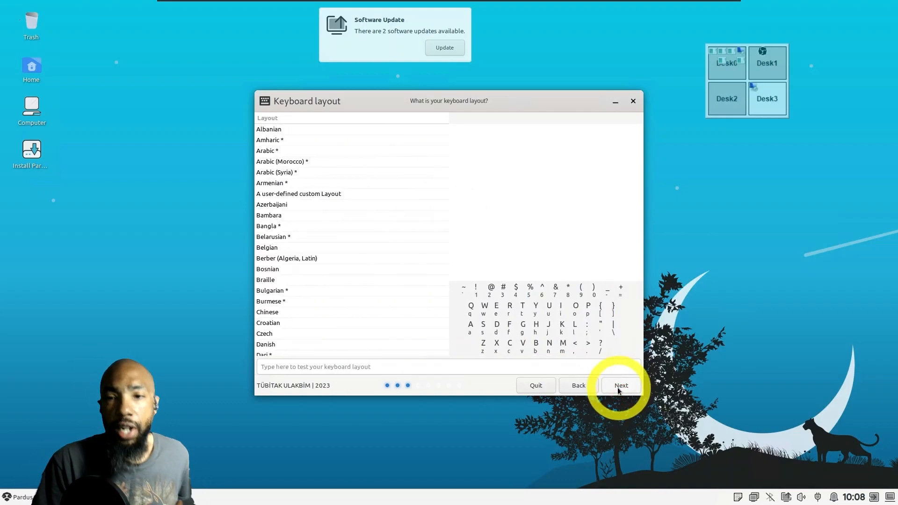
mouse_move(378, 374)
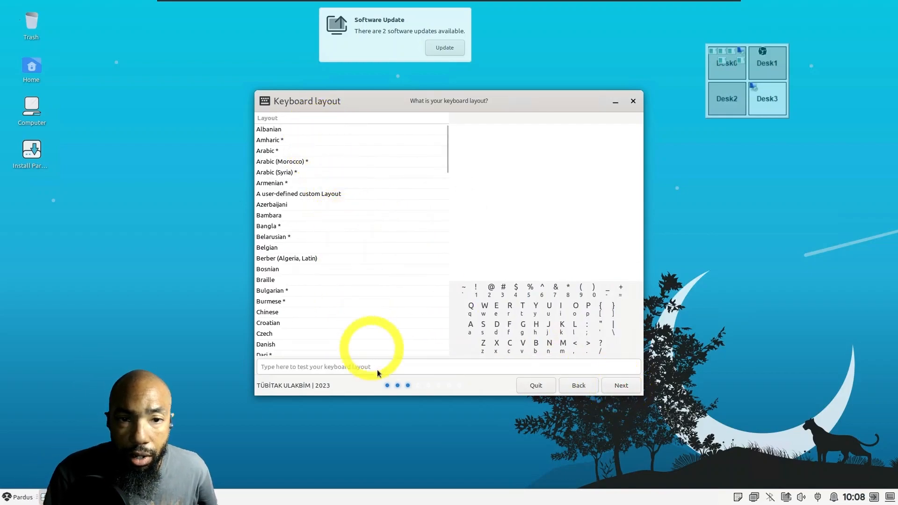
click(381, 367)
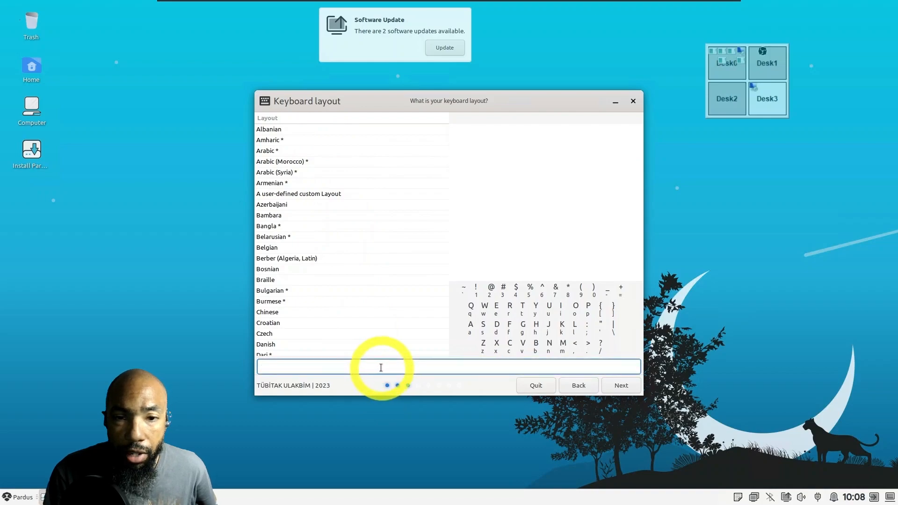
text(en)
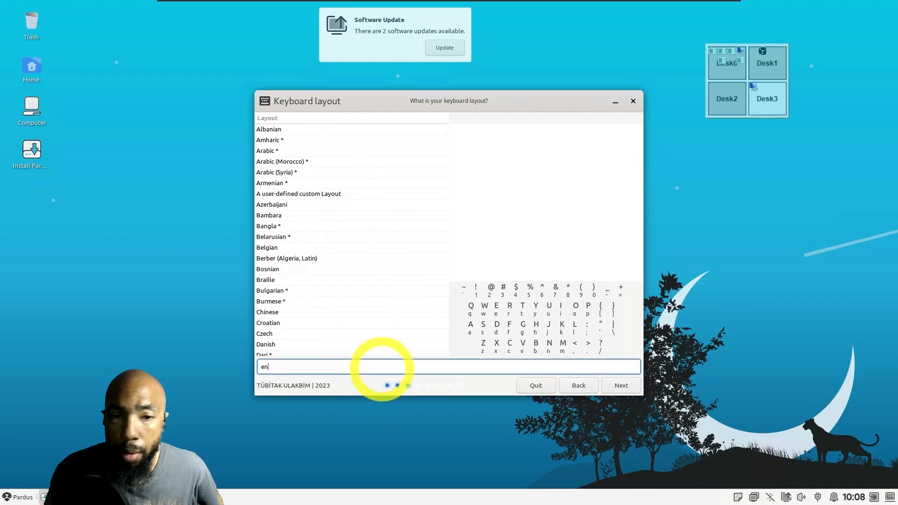
scroll(down, 3)
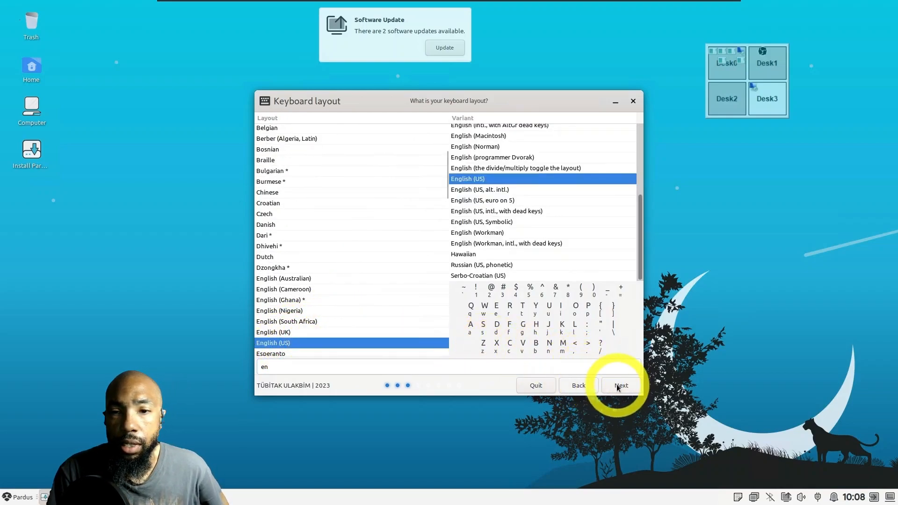
click(620, 385)
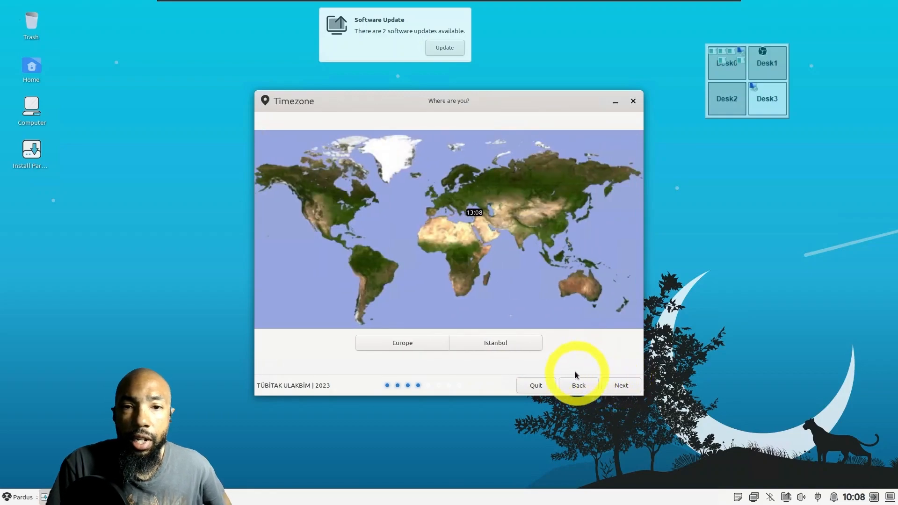
Set the installer timezone to America/New York and confirm
click(358, 202)
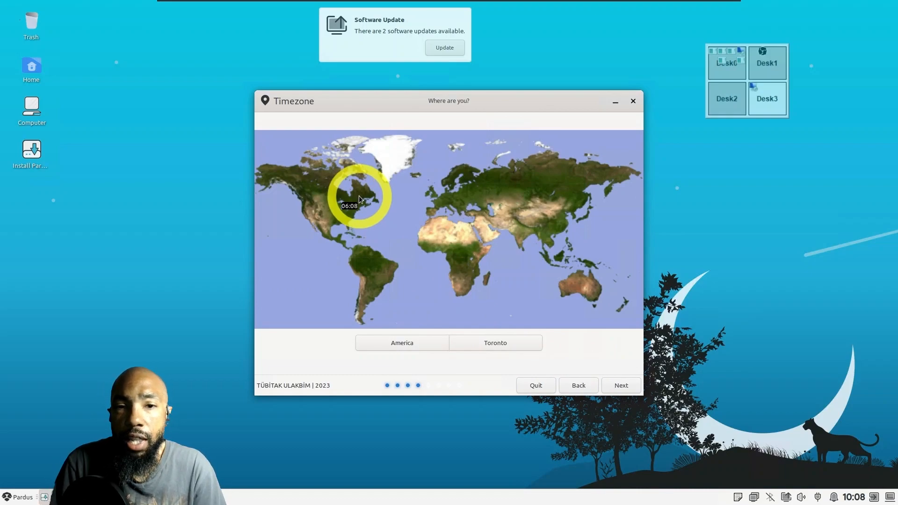
click(401, 343)
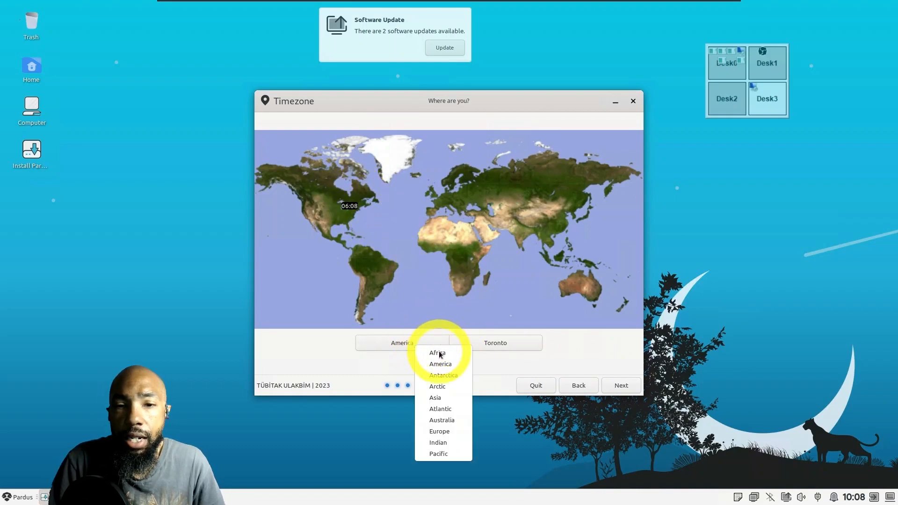
mouse_move(444, 364)
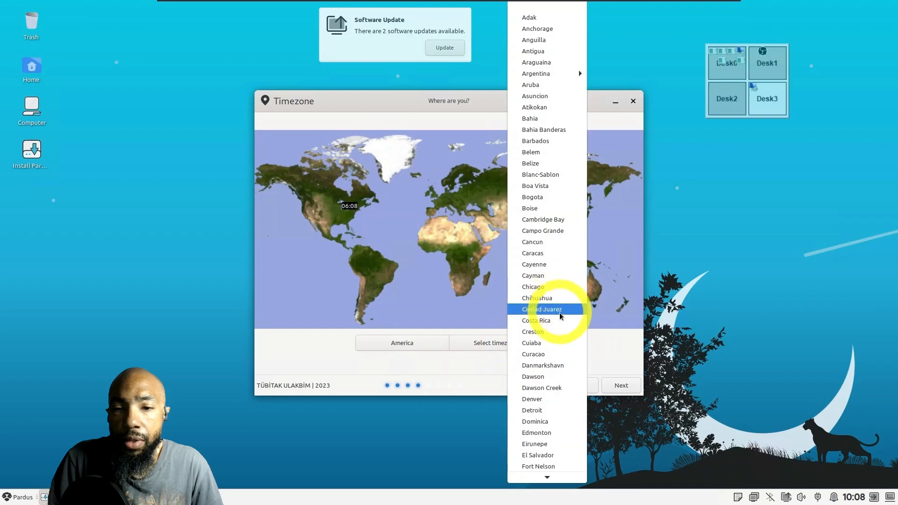
scroll(down, 3)
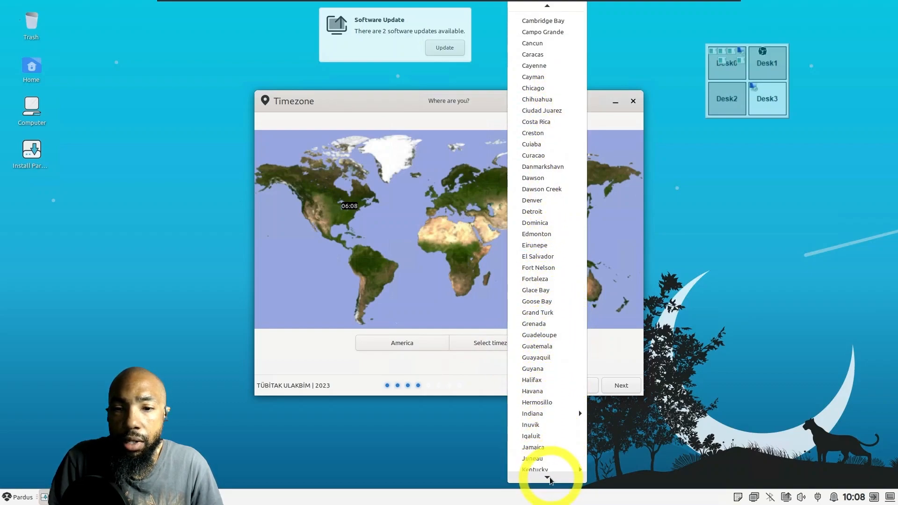
click(547, 478)
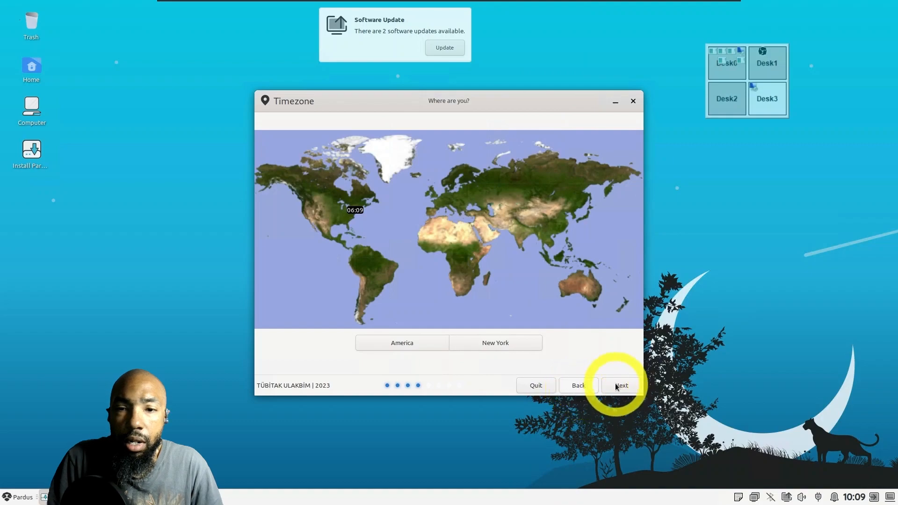
click(621, 386)
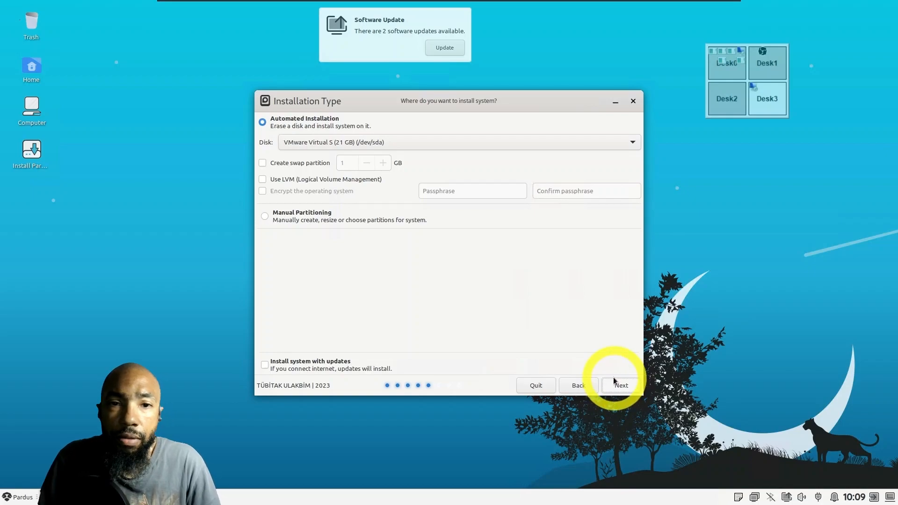
Proceed with automated installation, confirming the 21 GB disk wipe and new partition table
click(621, 385)
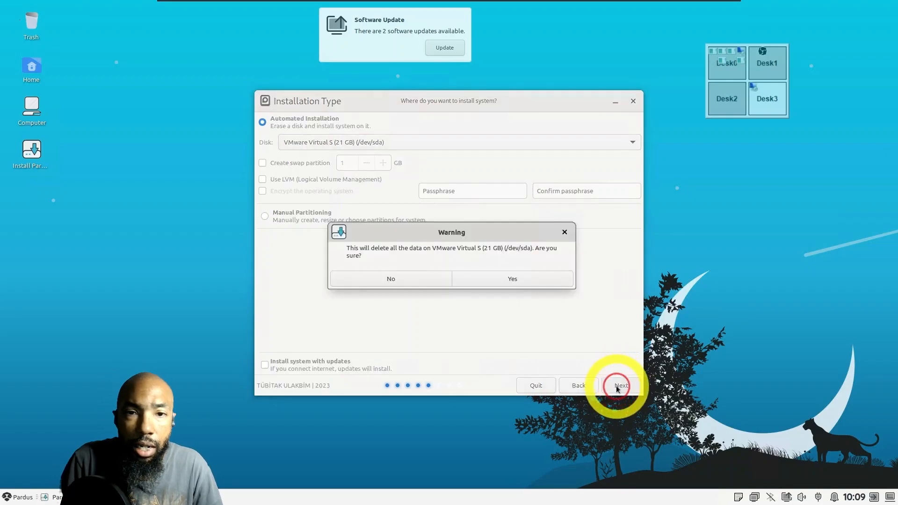
click(512, 279)
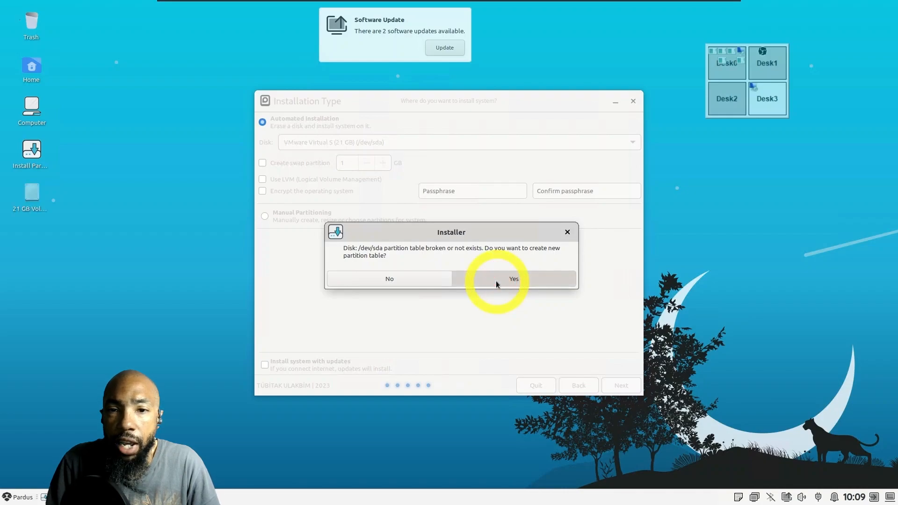
click(514, 279)
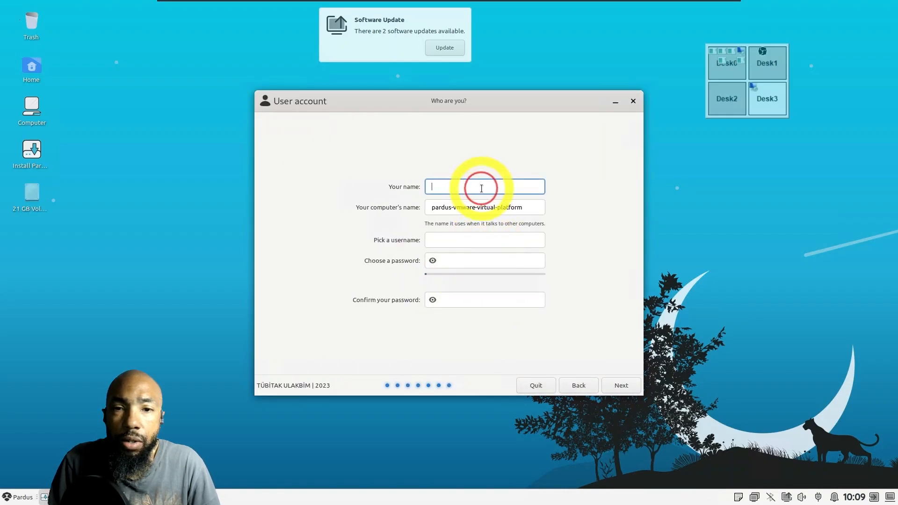
Create the 'paul'/paulw account with a password, accepting the weak-password warning
text(paulw)
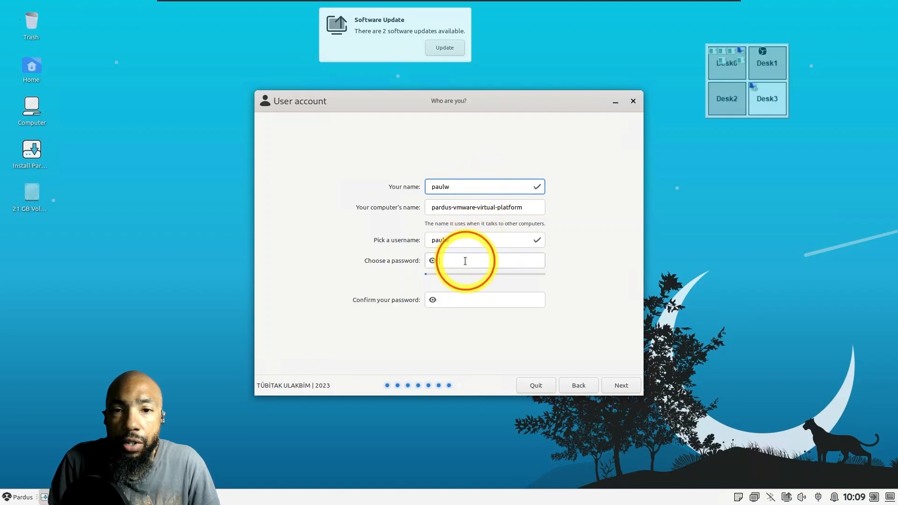
text(•)
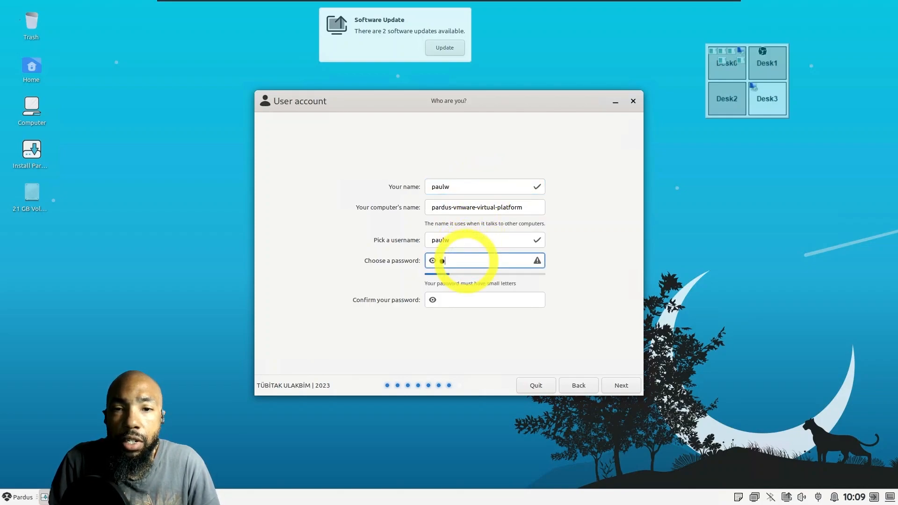
text(••••••)
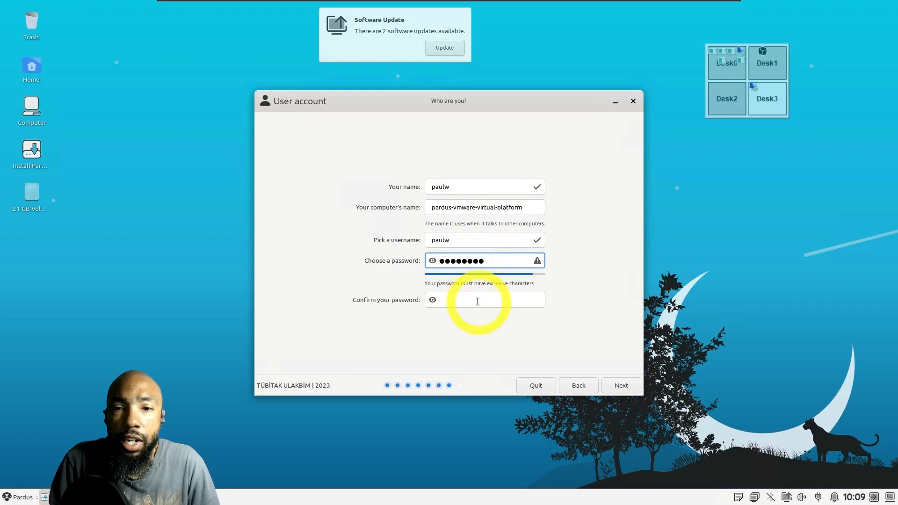
text(••)
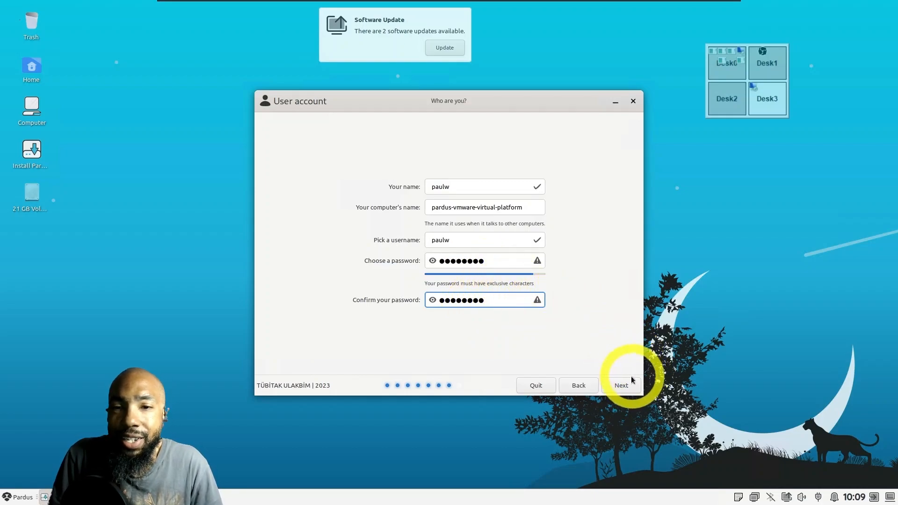
click(621, 386)
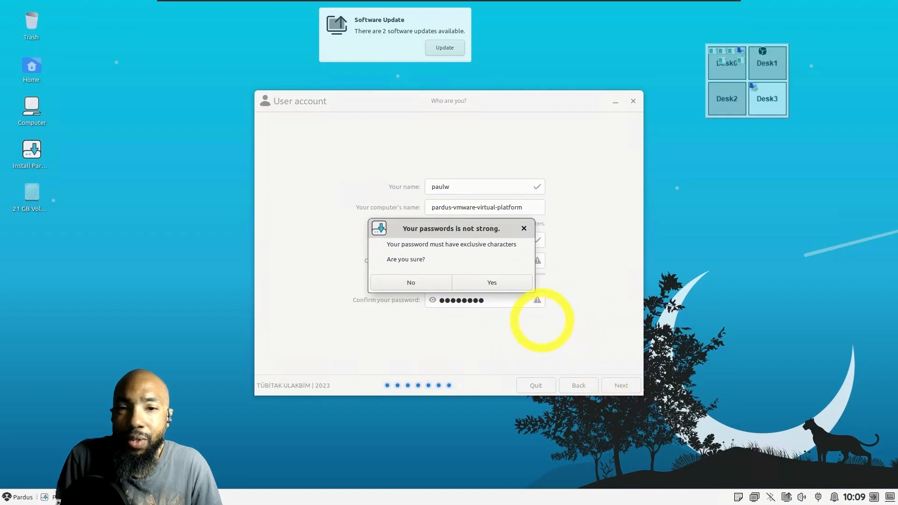
mouse_move(543, 322)
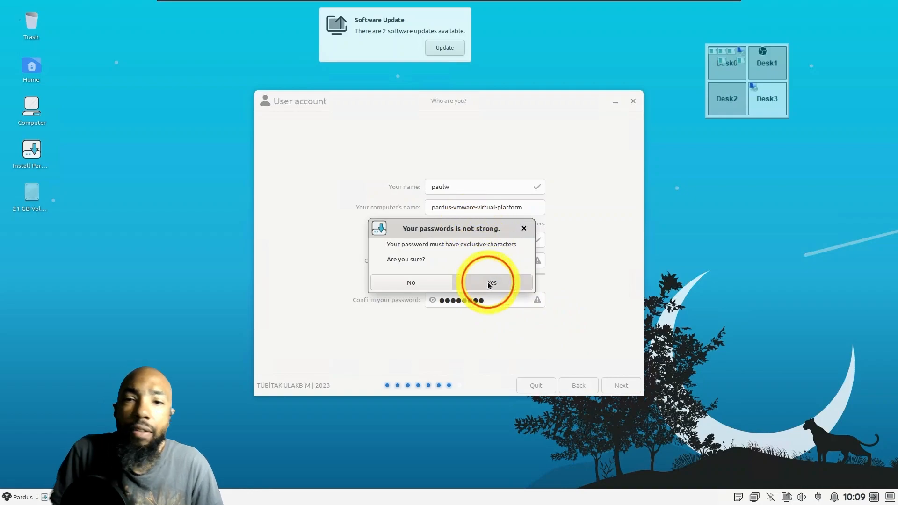
click(492, 282)
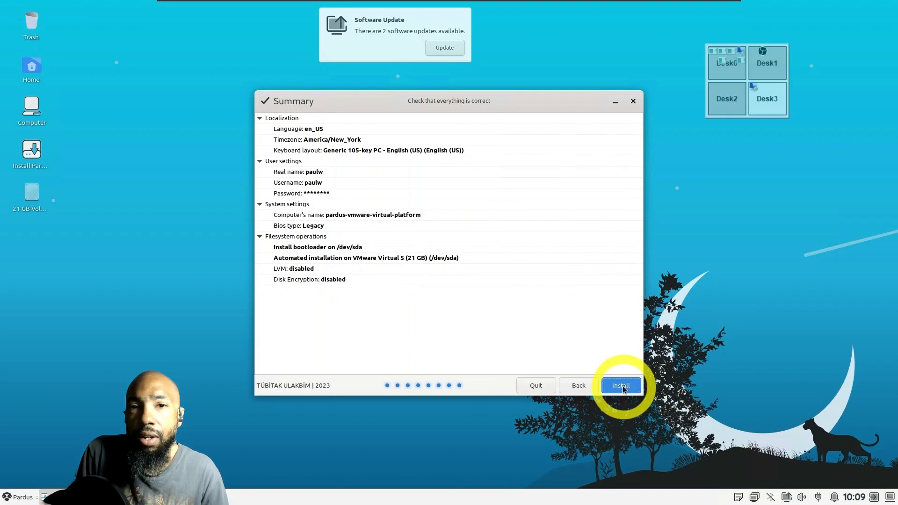
Start the Pardus installation from the Summary page and let it reach 100%
click(621, 385)
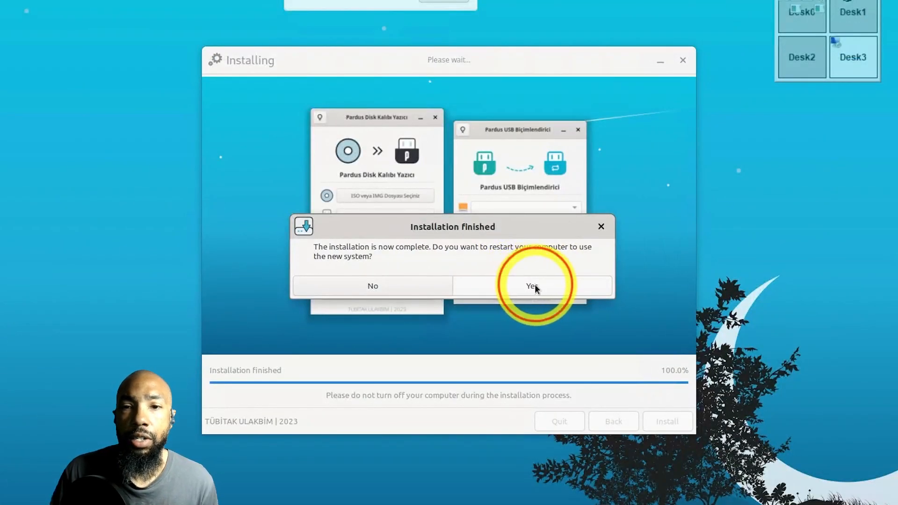
click(532, 285)
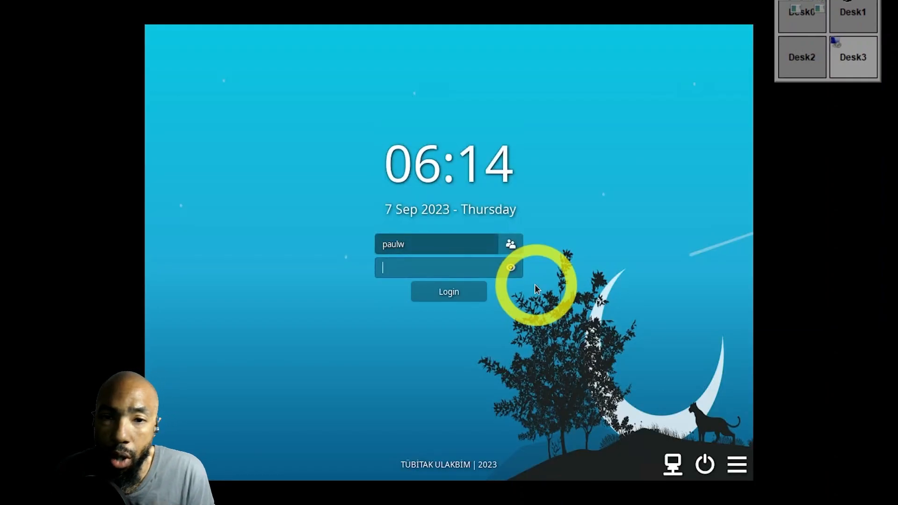
Log in as paulw with the account password
text(*)
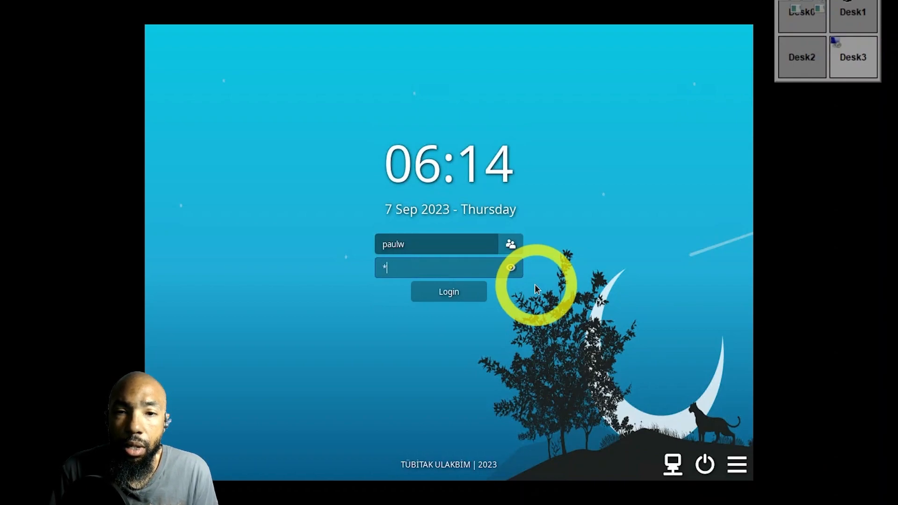
text(****)
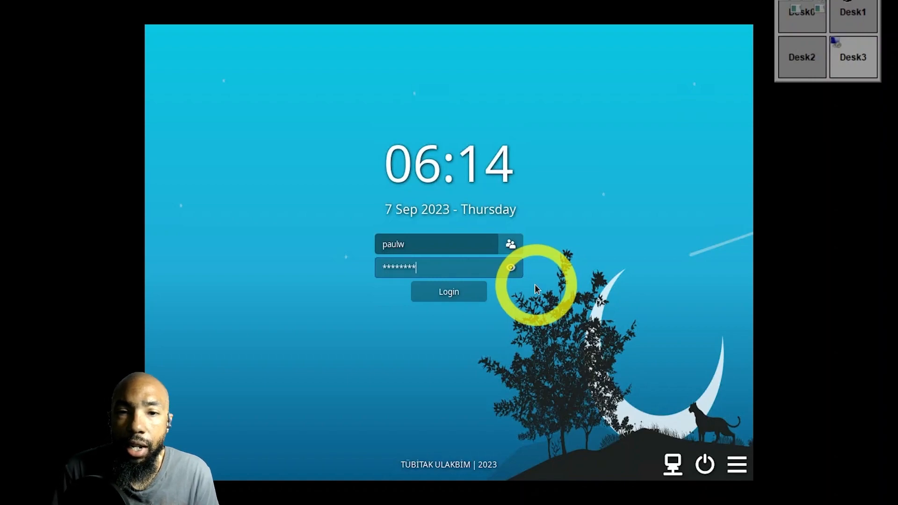
click(449, 292)
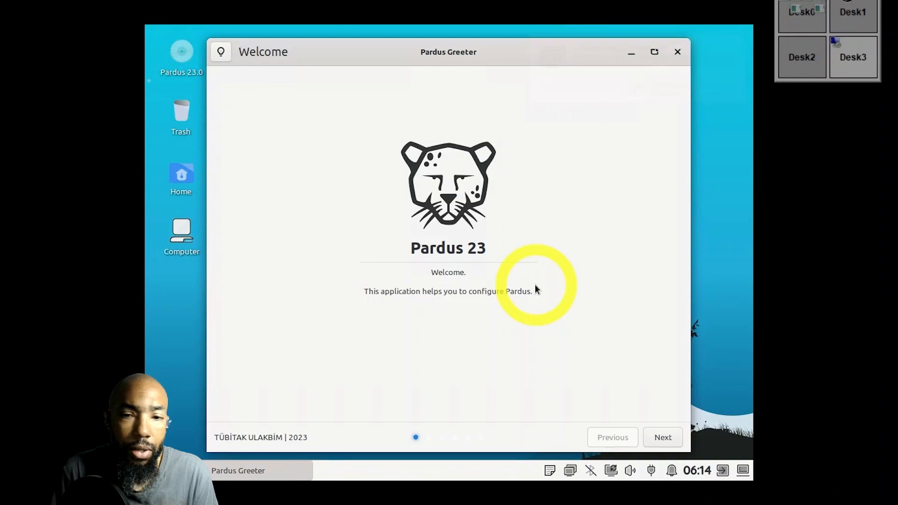
mouse_move(619, 305)
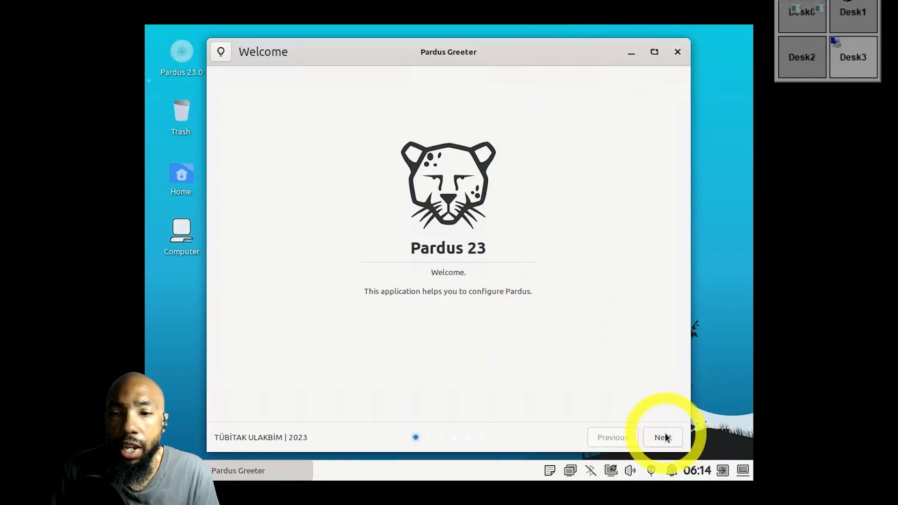
Move past the Greeter welcome page and pick the night riverside town wallpaper
click(662, 437)
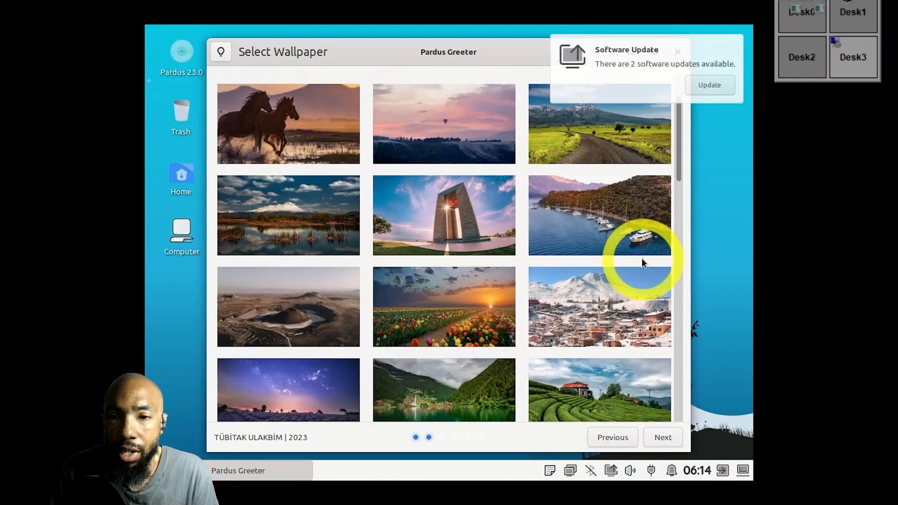
scroll(down, 3)
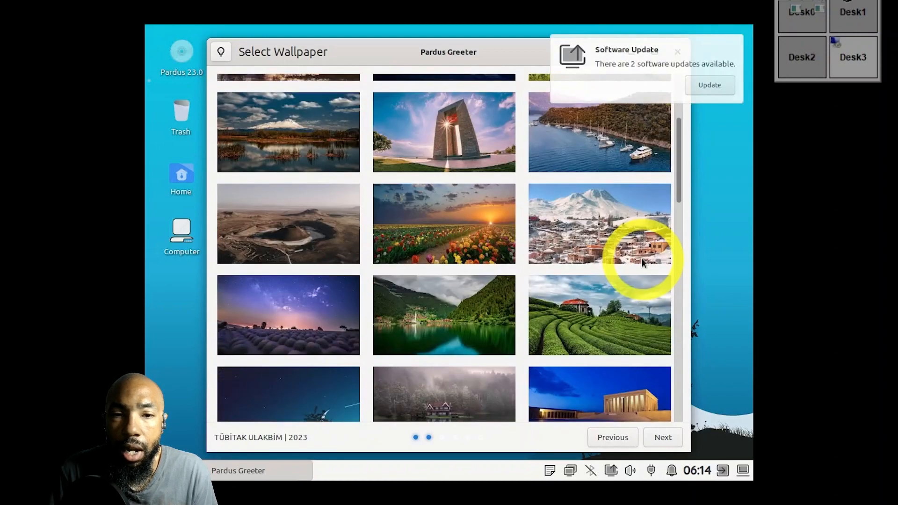
scroll(down, 3)
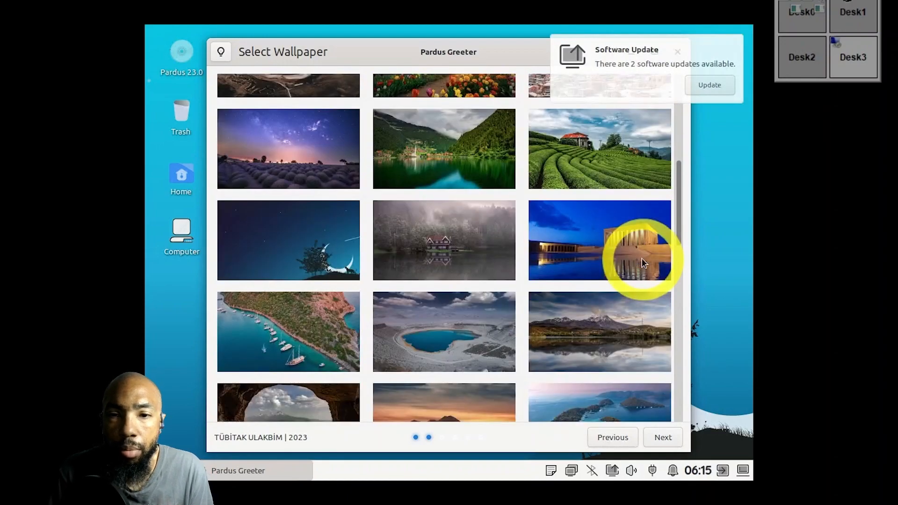
scroll(down, 3)
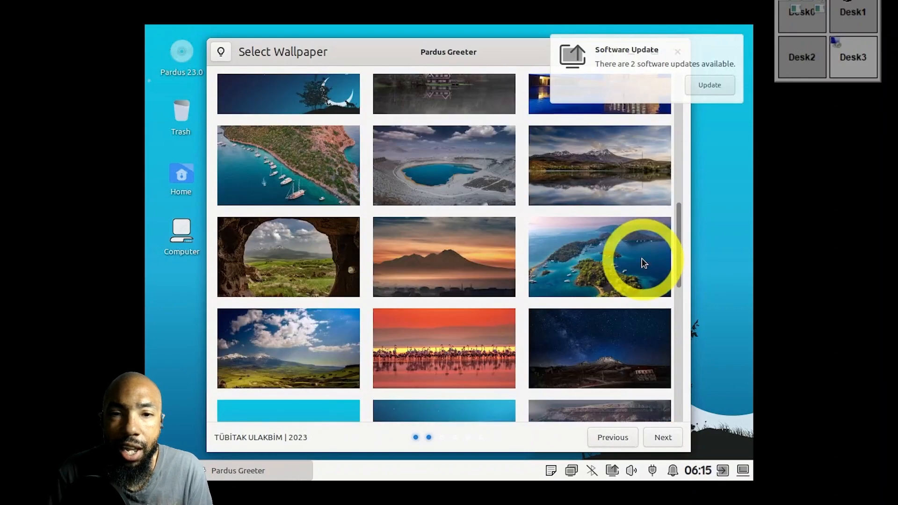
scroll(down, 3)
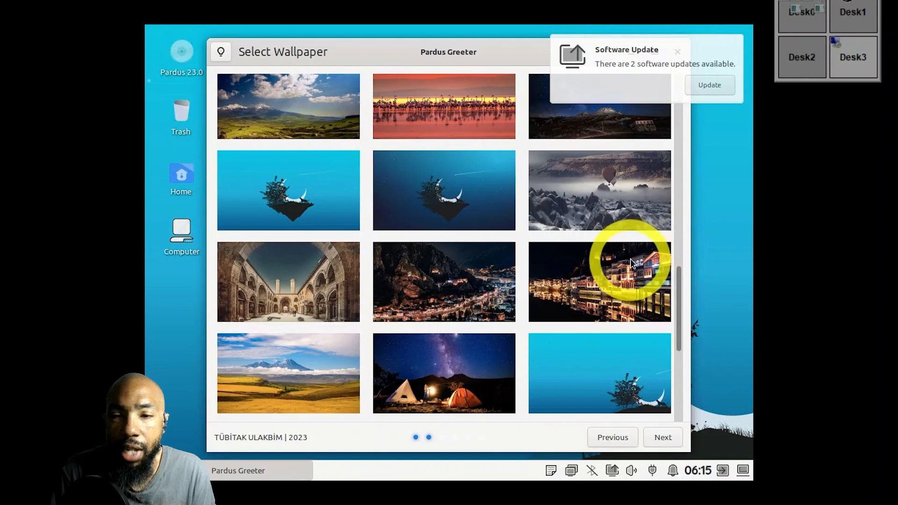
click(663, 438)
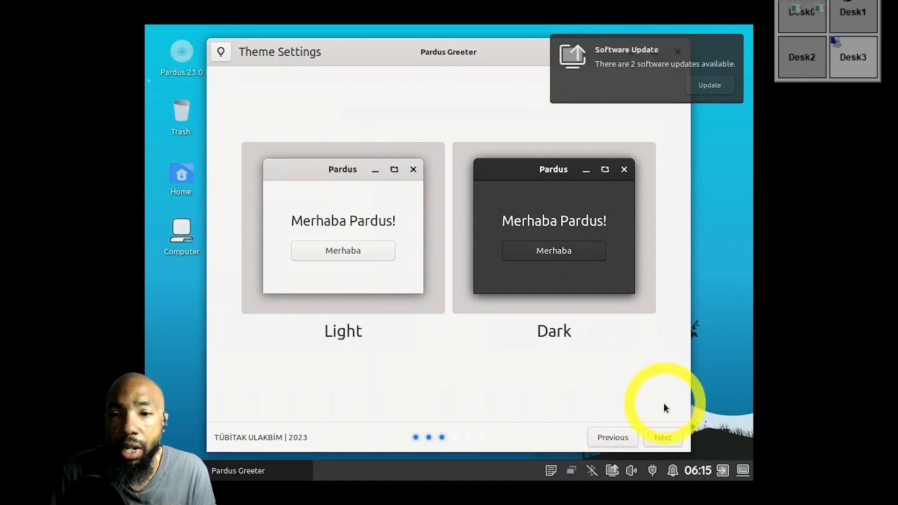
Step through the Display, Keyboard and Support pages and close the welcome guide
click(663, 437)
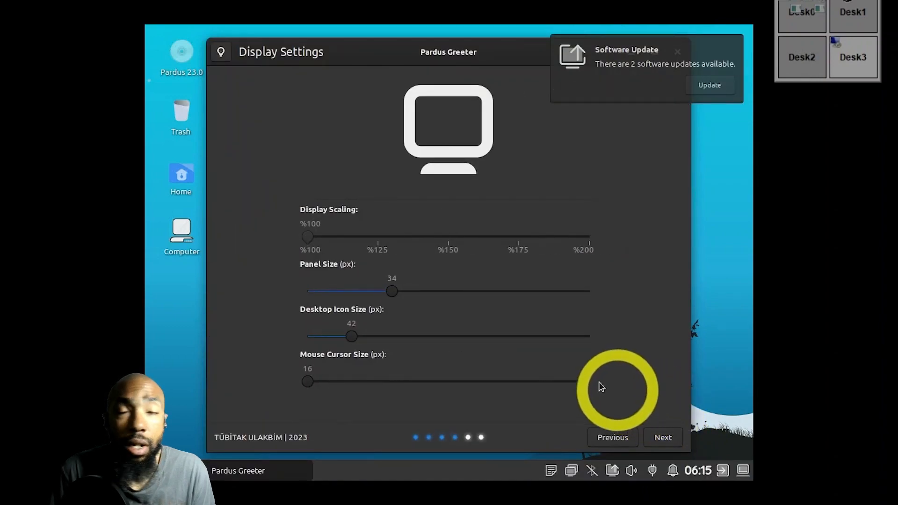
mouse_move(573, 363)
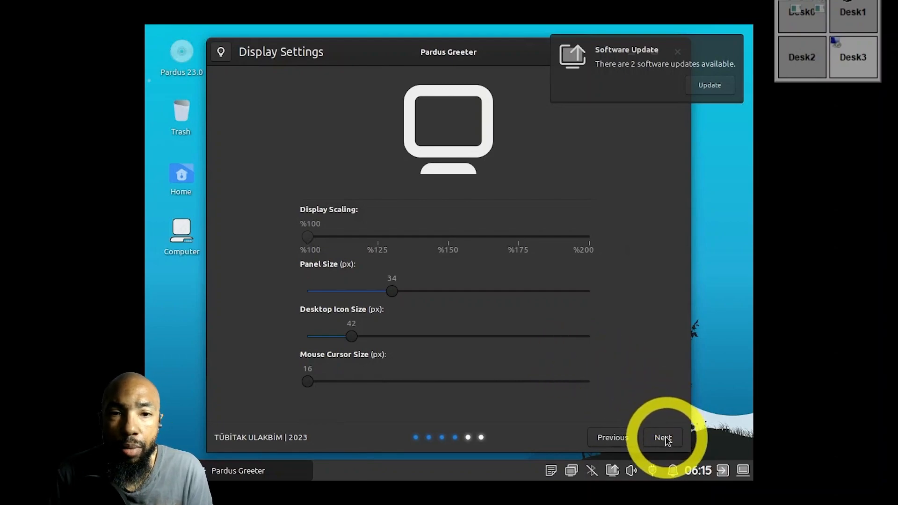
click(663, 437)
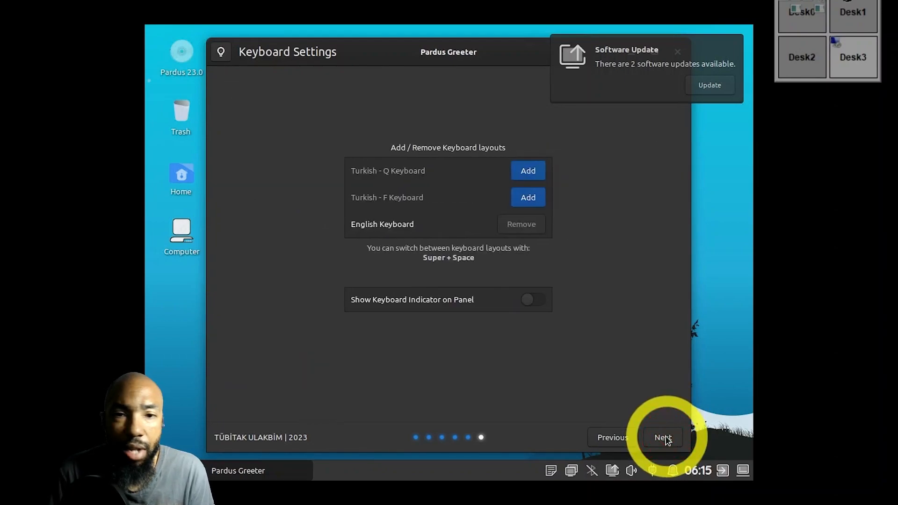
click(663, 437)
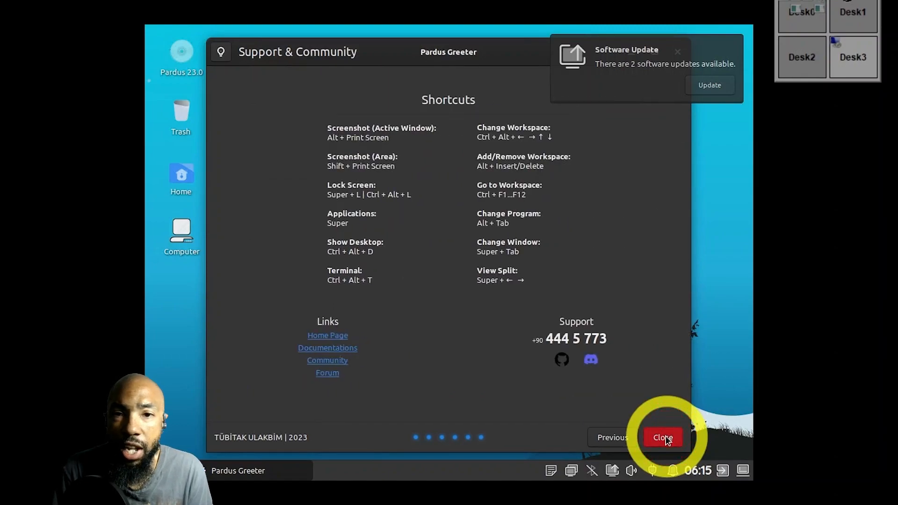
click(662, 437)
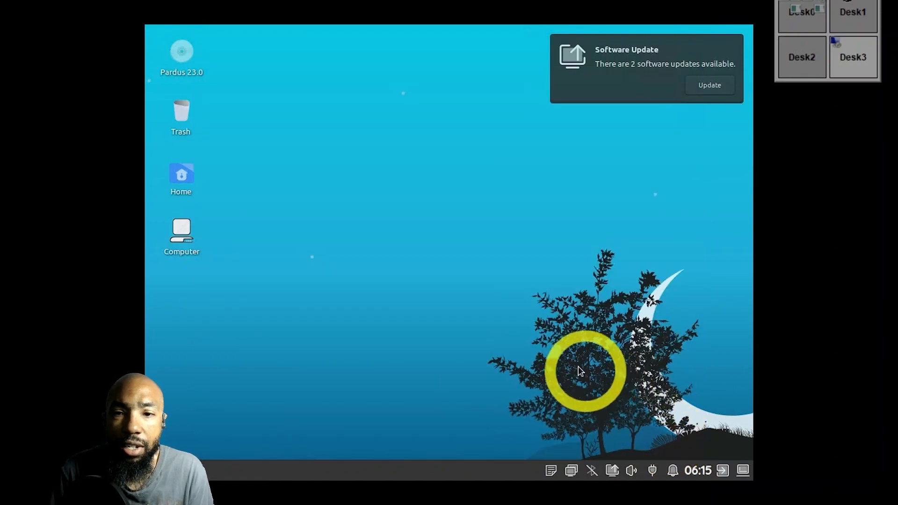
right_click(582, 371)
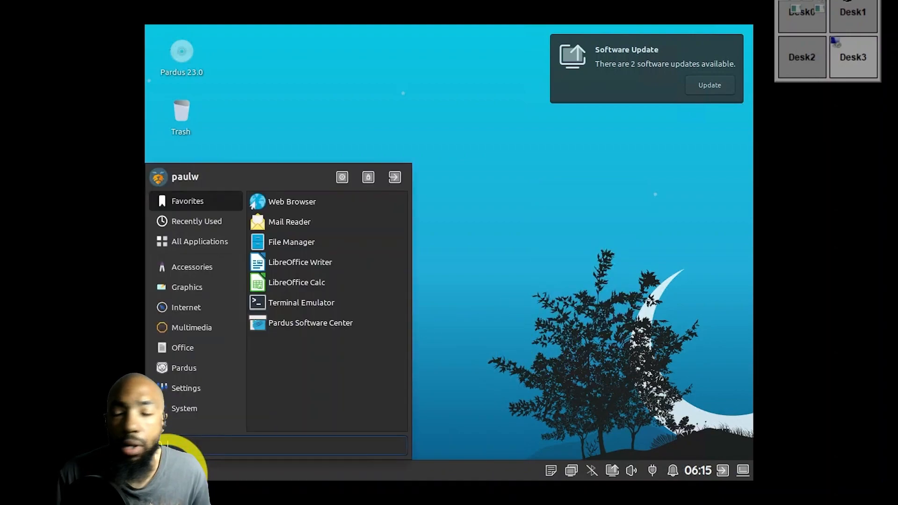
Show the menu's Settings category with Appearance, Desktop and Display entries
click(186, 388)
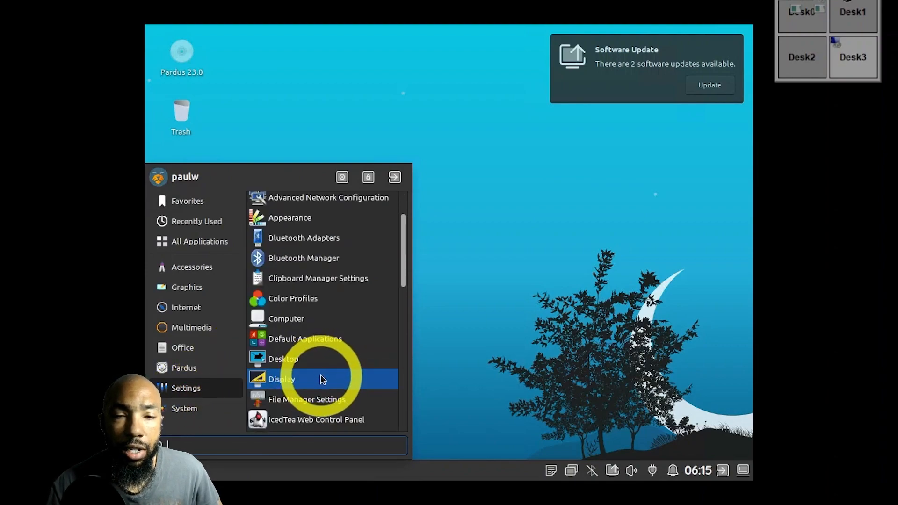
In Display settings, apply and keep a 1920x1080 resolution
click(281, 379)
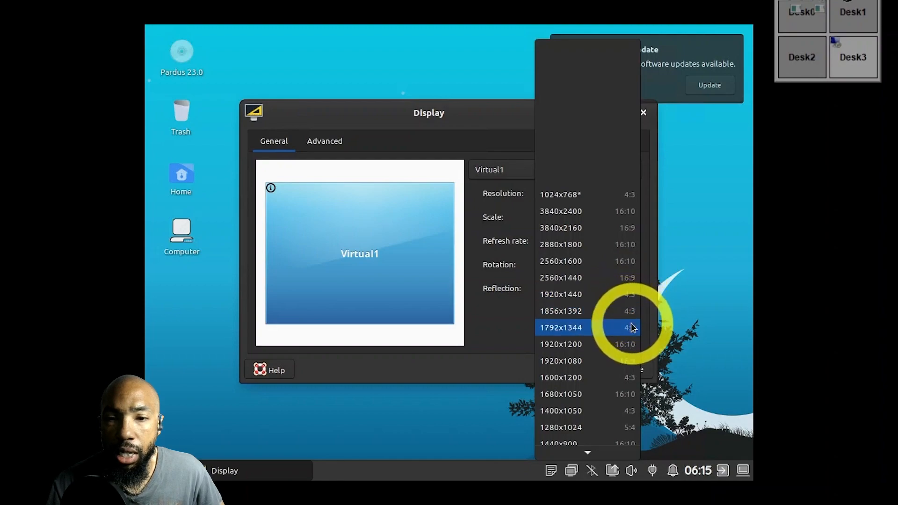
click(561, 361)
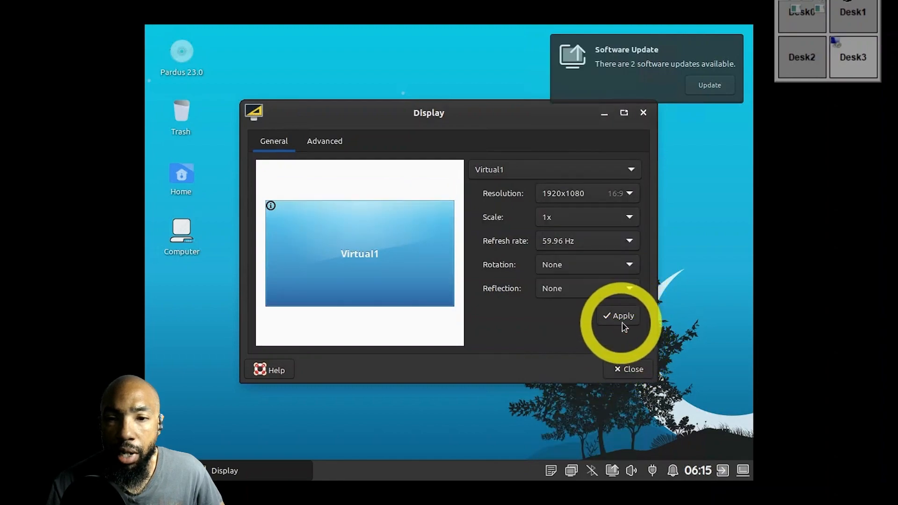
click(620, 316)
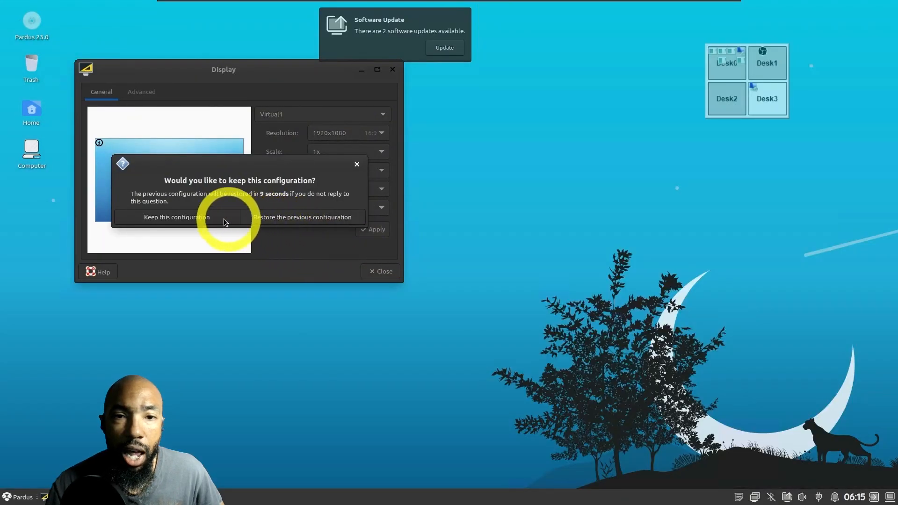
click(176, 217)
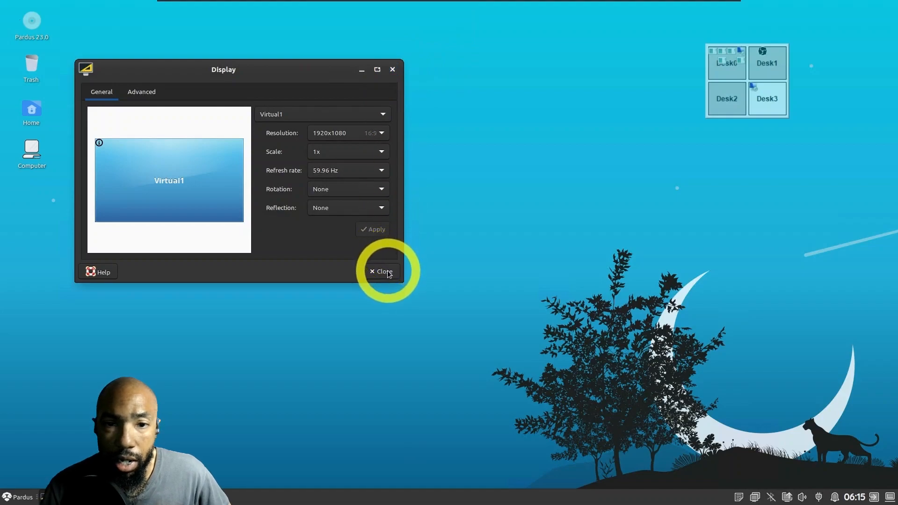
click(383, 271)
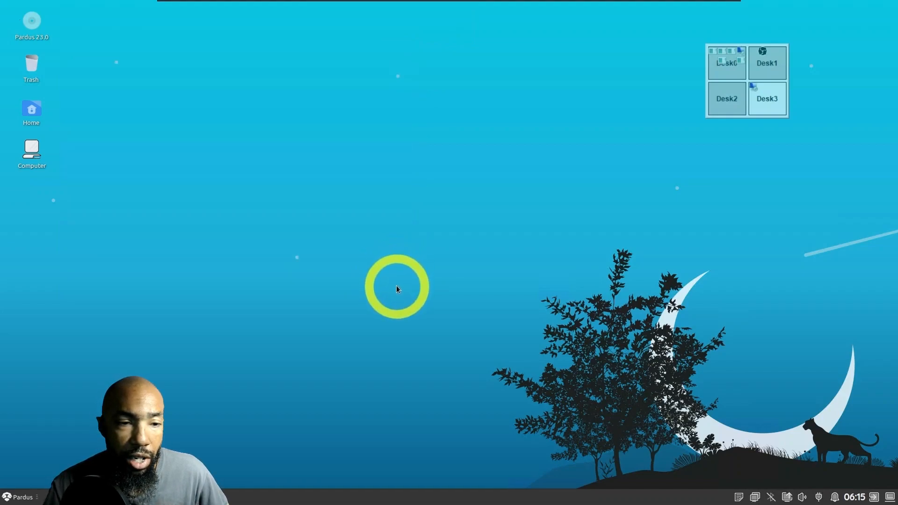
mouse_move(618, 258)
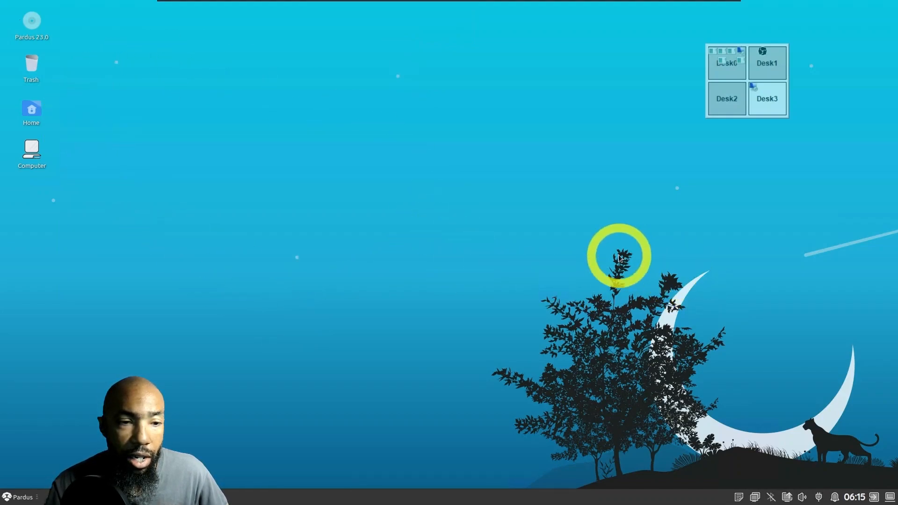
mouse_move(888, 495)
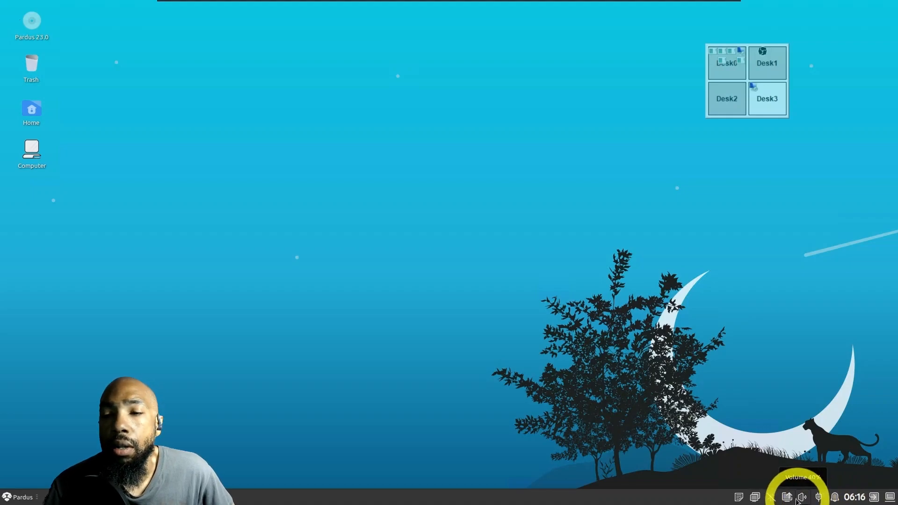
click(802, 496)
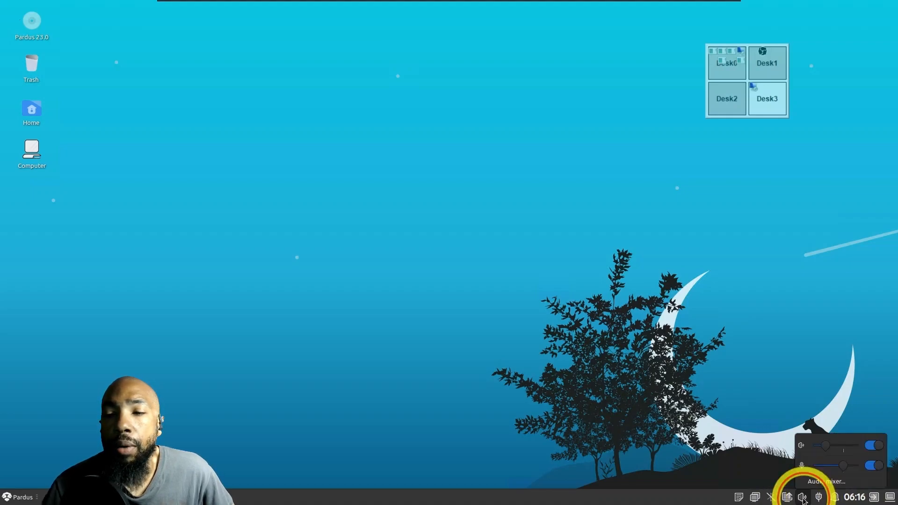
click(804, 497)
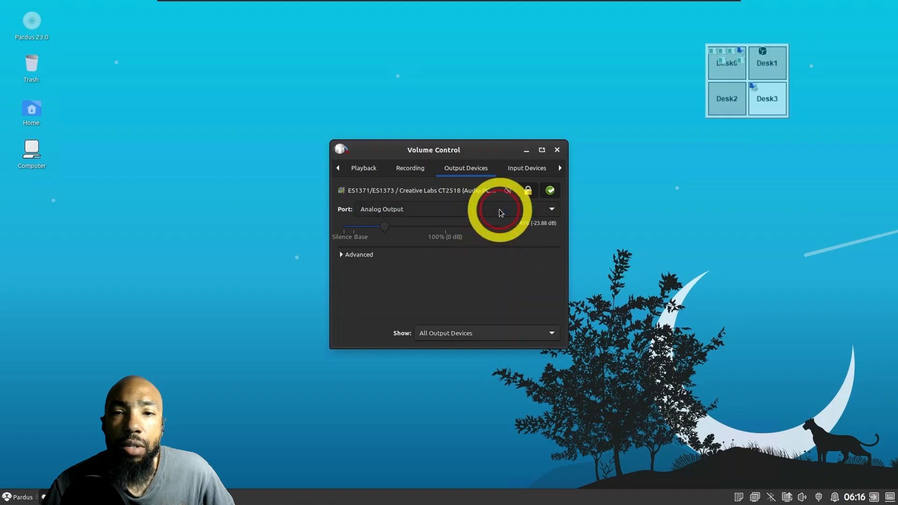
click(557, 150)
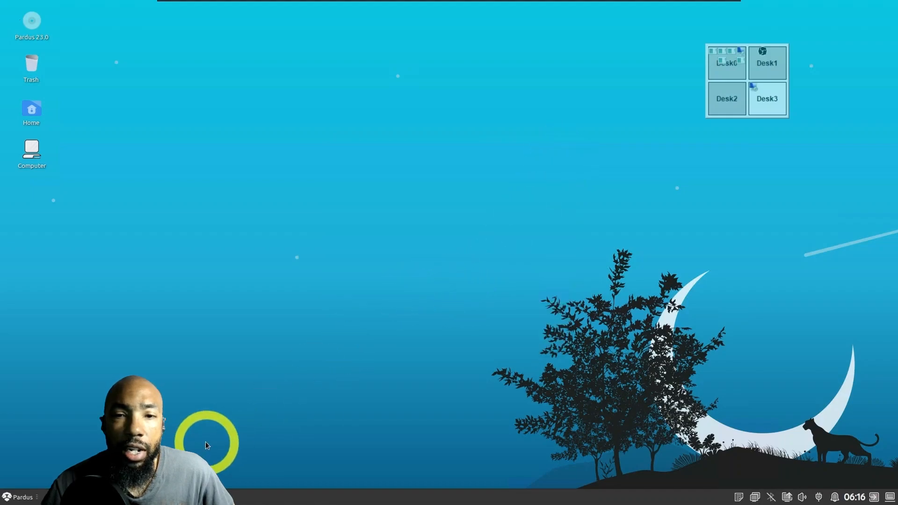
Launch Firefox via Web Browser in the application menu's Favorites
click(19, 492)
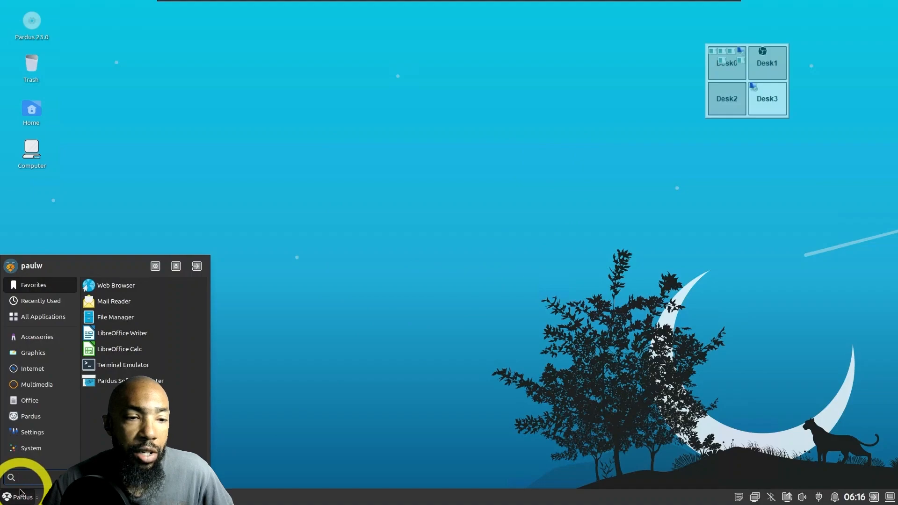
mouse_move(133, 290)
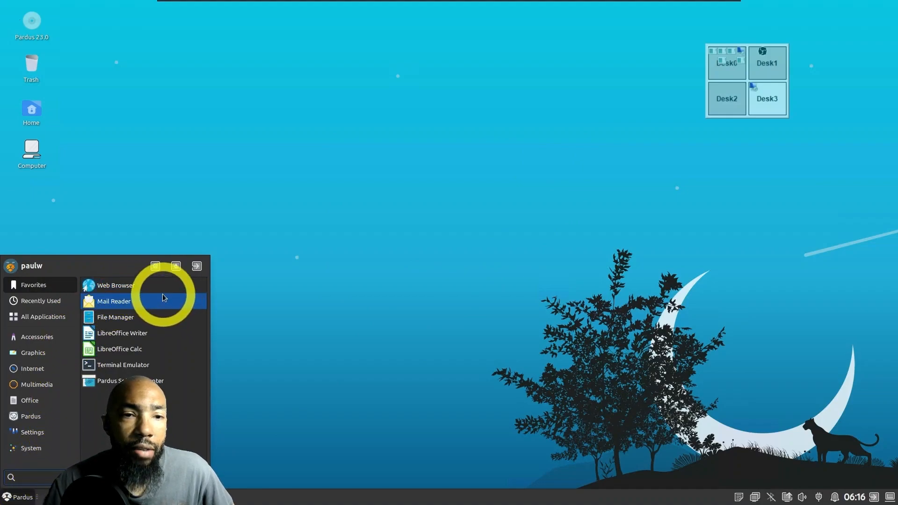
click(395, 381)
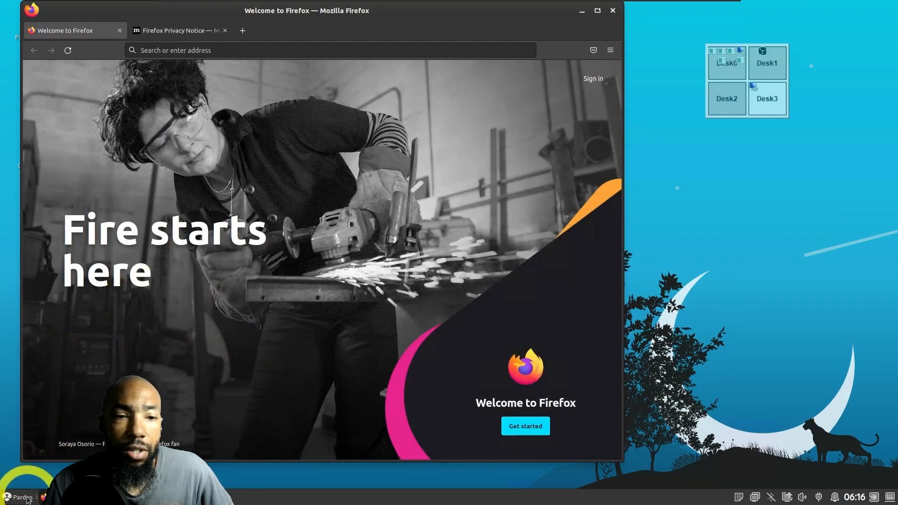
Open All Applications in the menu and scroll down past Time and Date
click(20, 495)
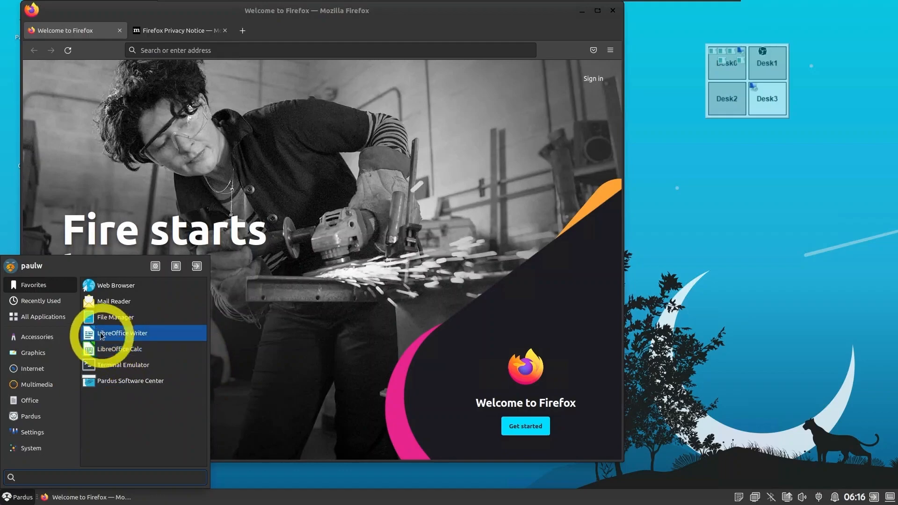
click(40, 301)
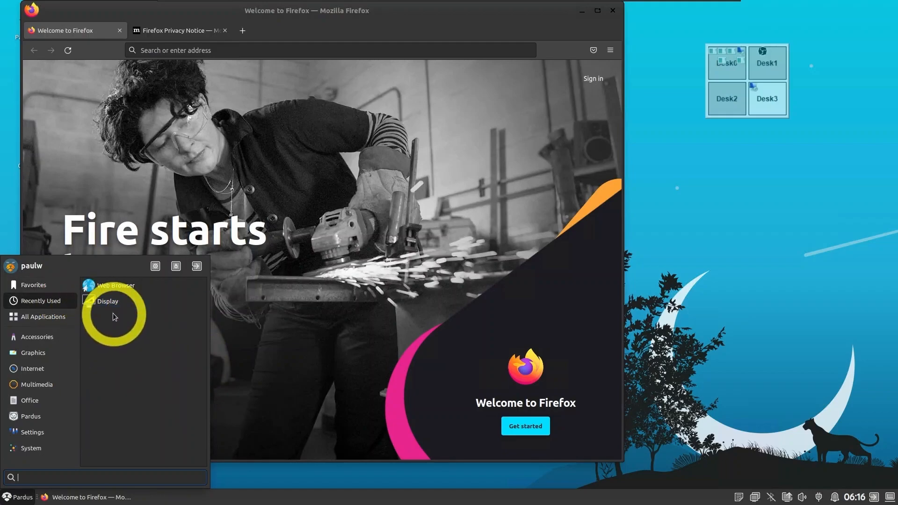
click(42, 316)
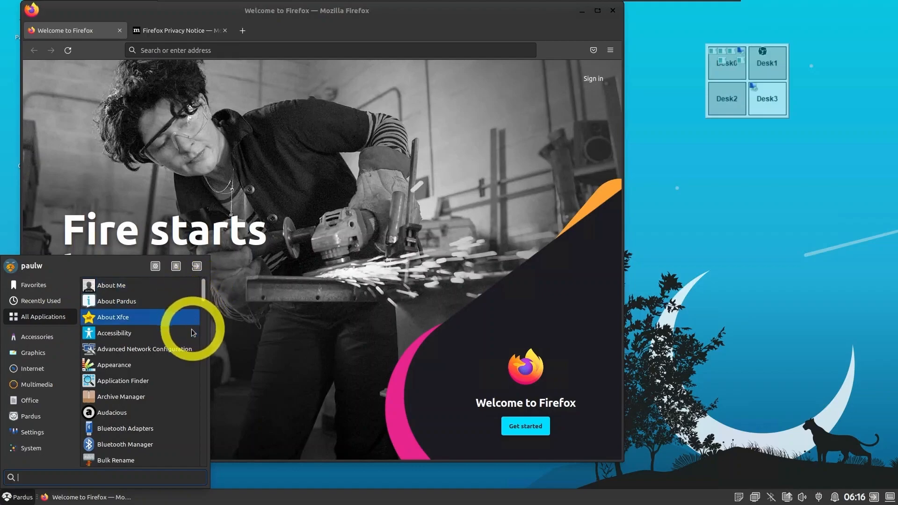
mouse_move(189, 364)
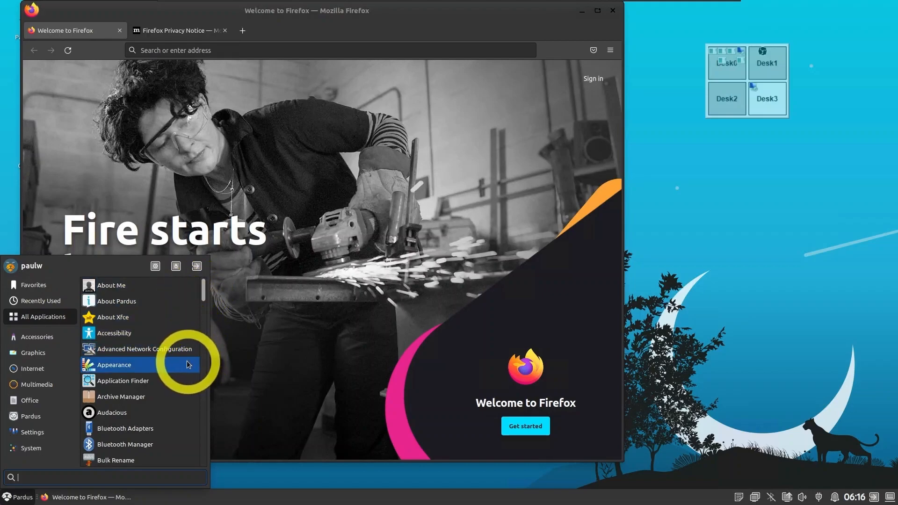
mouse_move(205, 303)
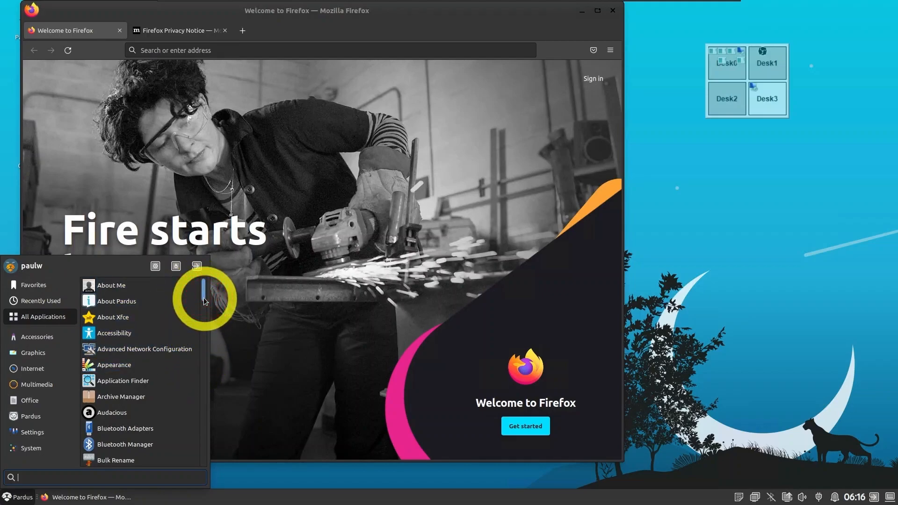
scroll(down, 3)
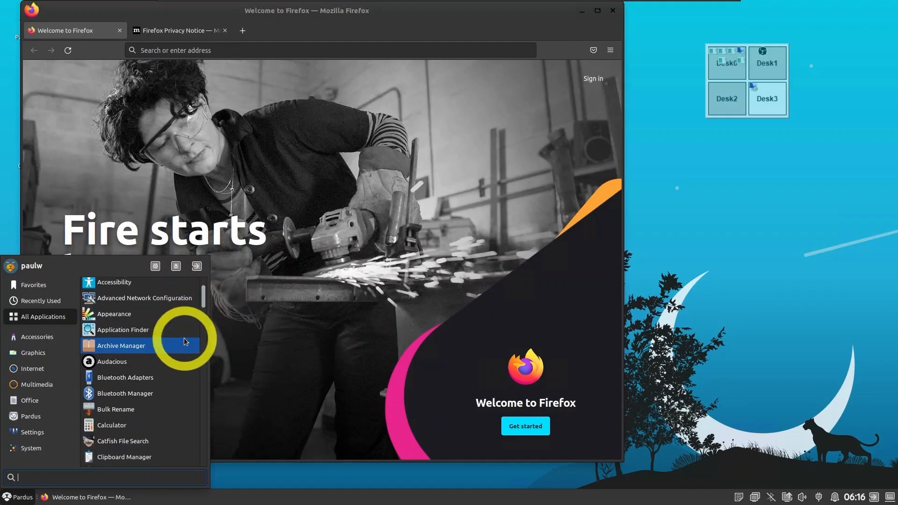
scroll(down, 3)
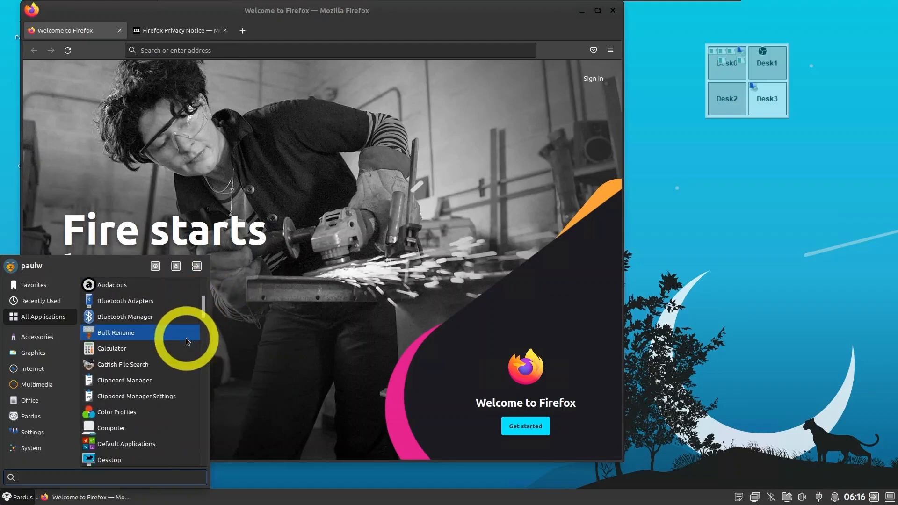
scroll(down, 3)
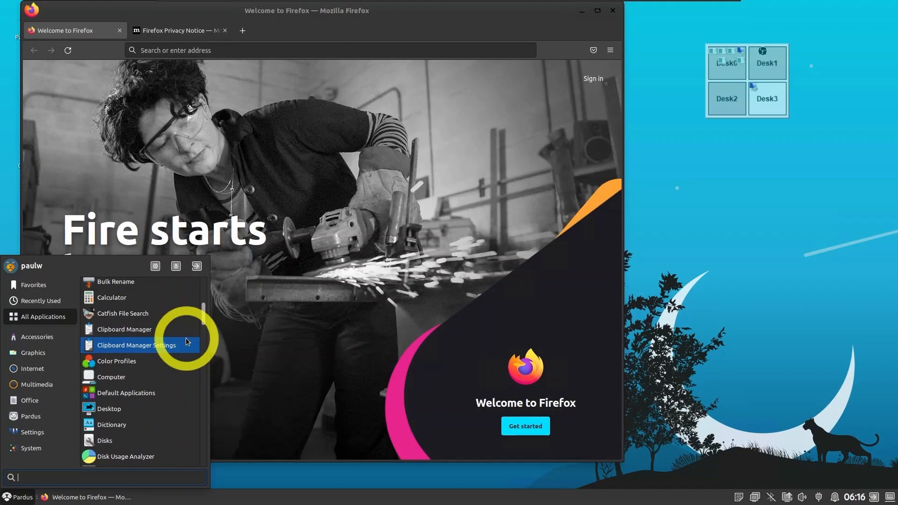
scroll(down, 3)
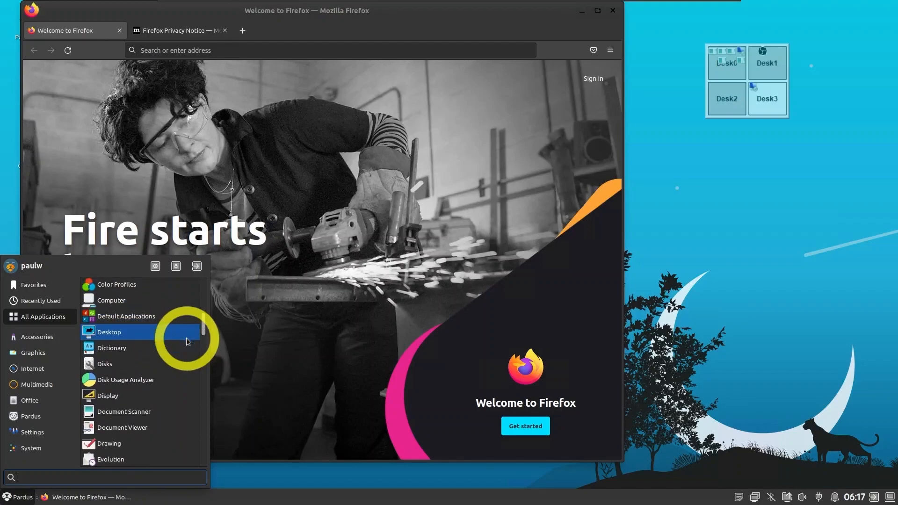
scroll(down, 3)
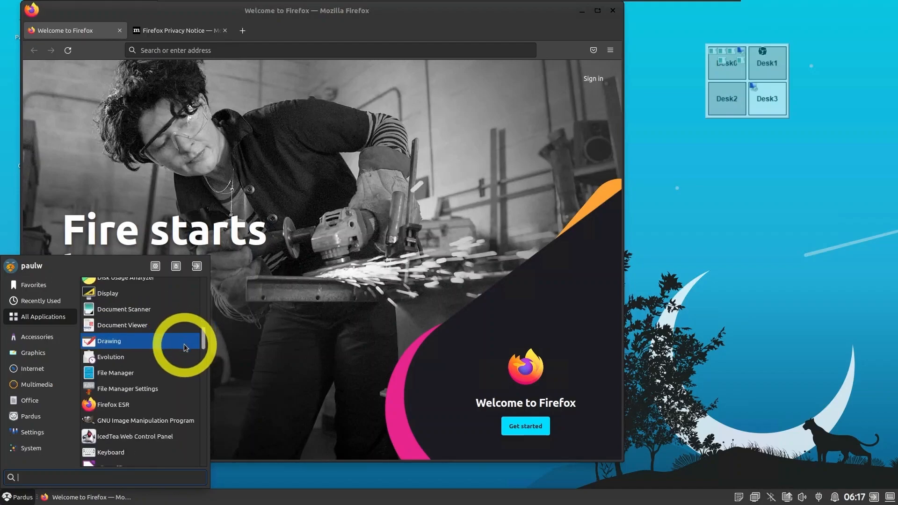
scroll(down, 3)
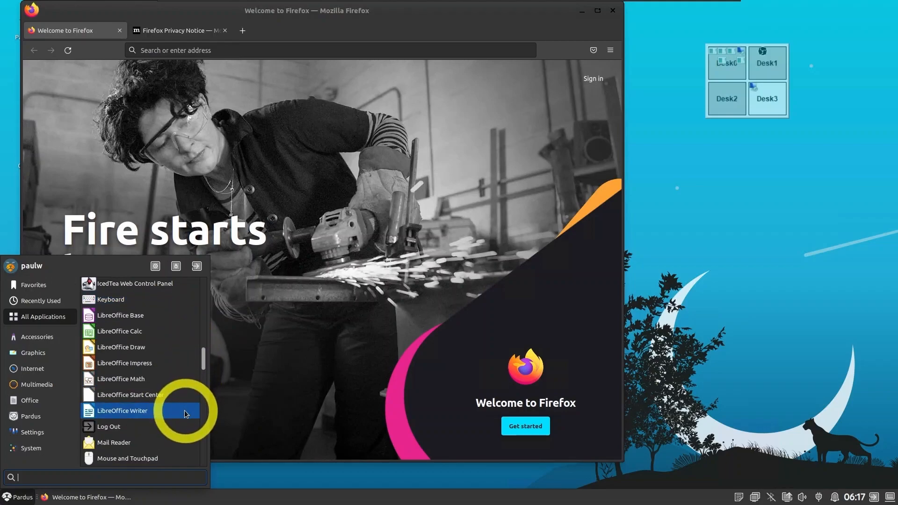
scroll(down, 3)
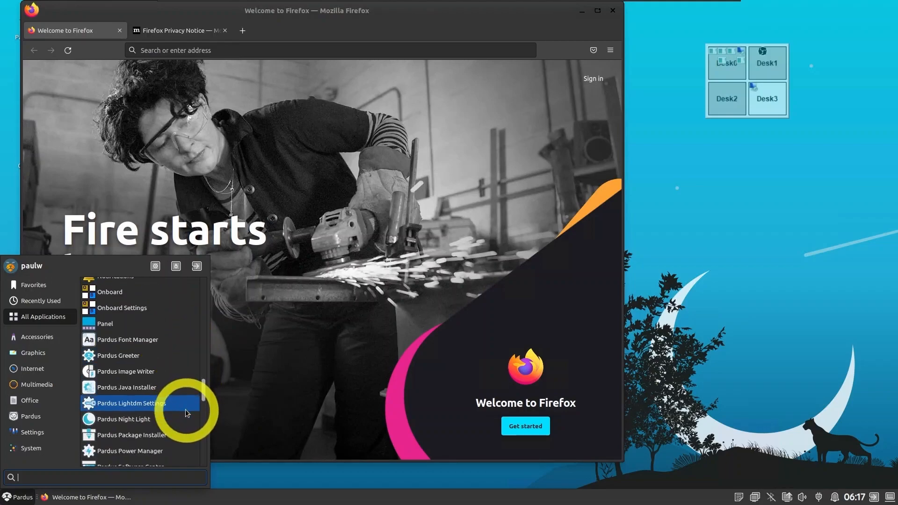
scroll(down, 3)
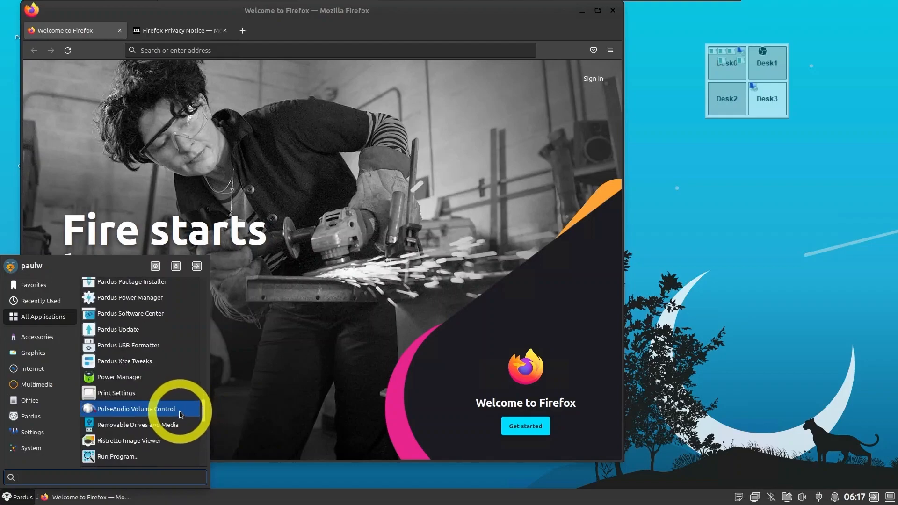
scroll(down, 3)
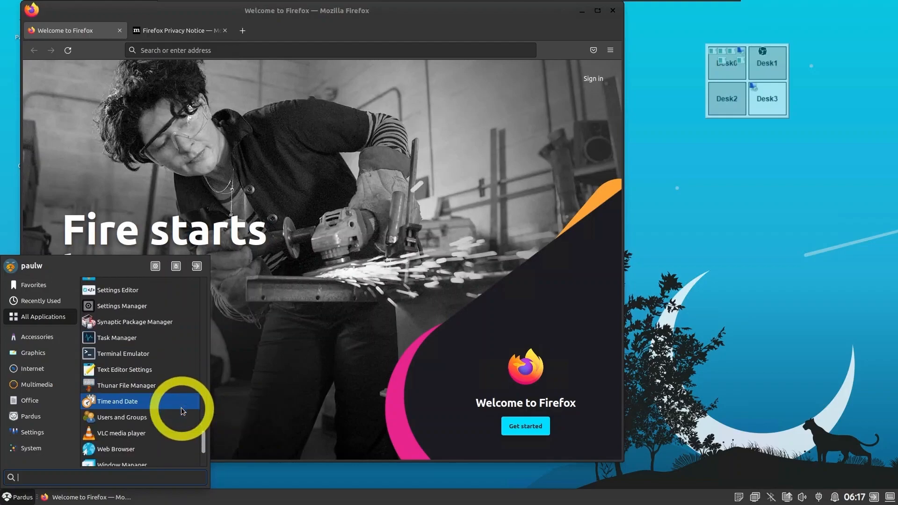
Browse the Accessories, Graphics, Internet, Multimedia, Office and Pardus menu categories
click(33, 336)
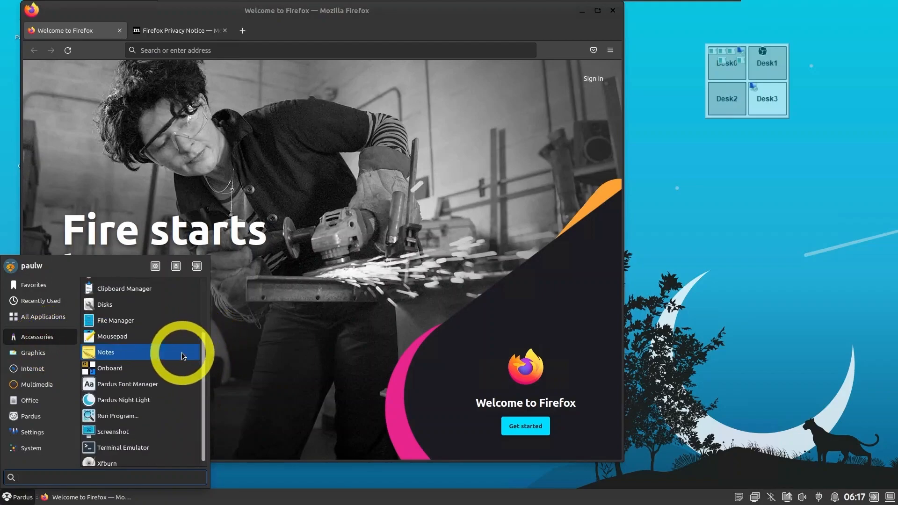
click(33, 353)
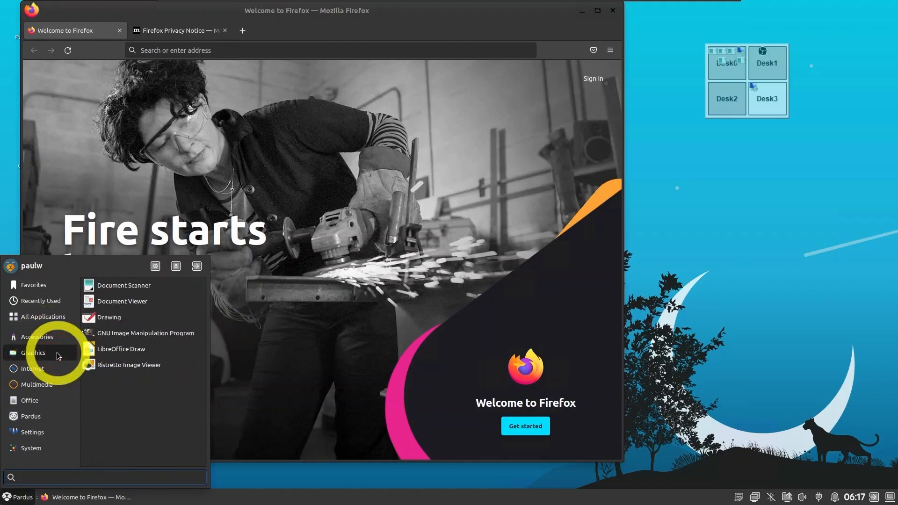
mouse_move(50, 372)
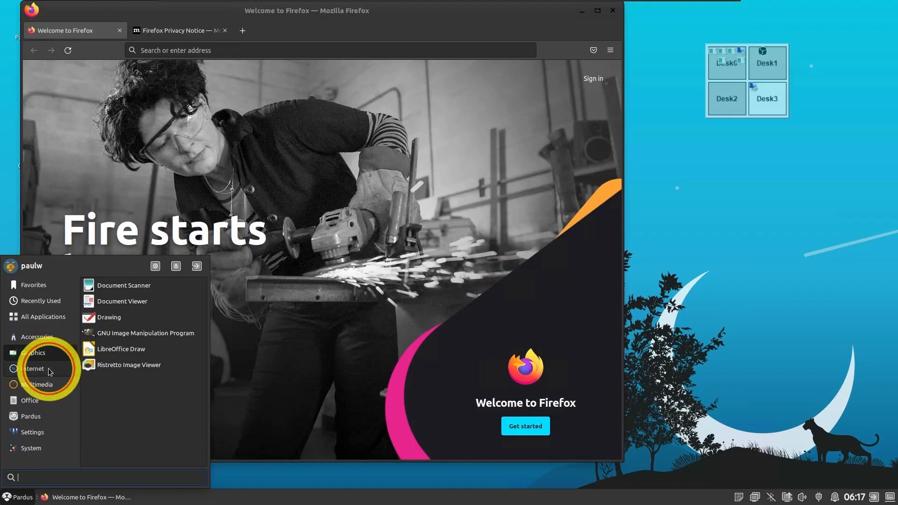
click(32, 369)
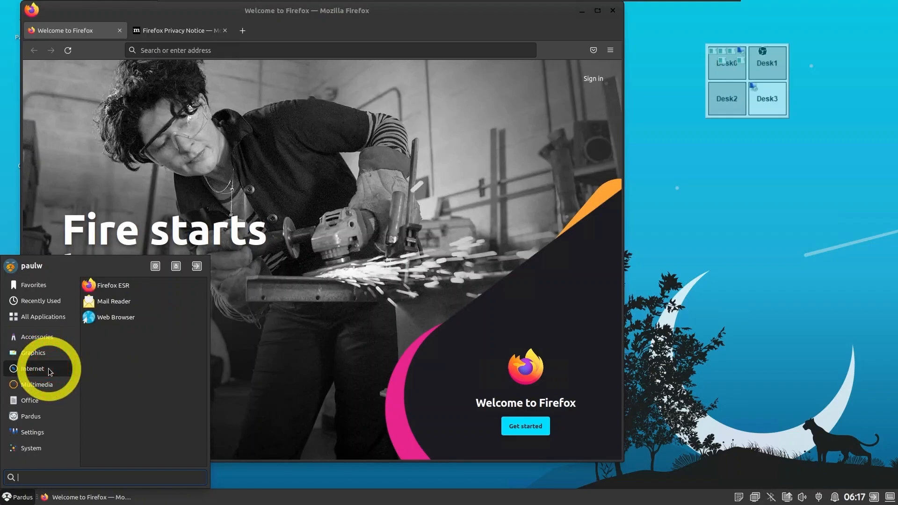
click(37, 385)
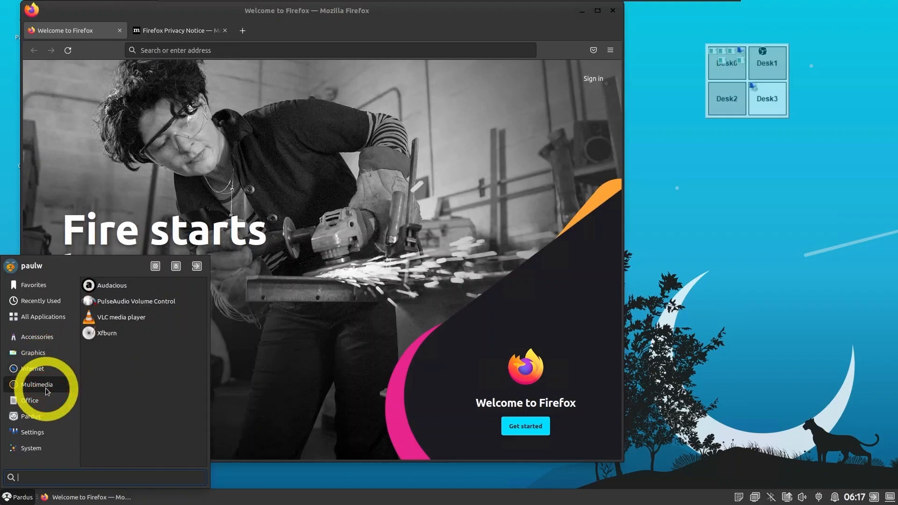
mouse_move(36, 405)
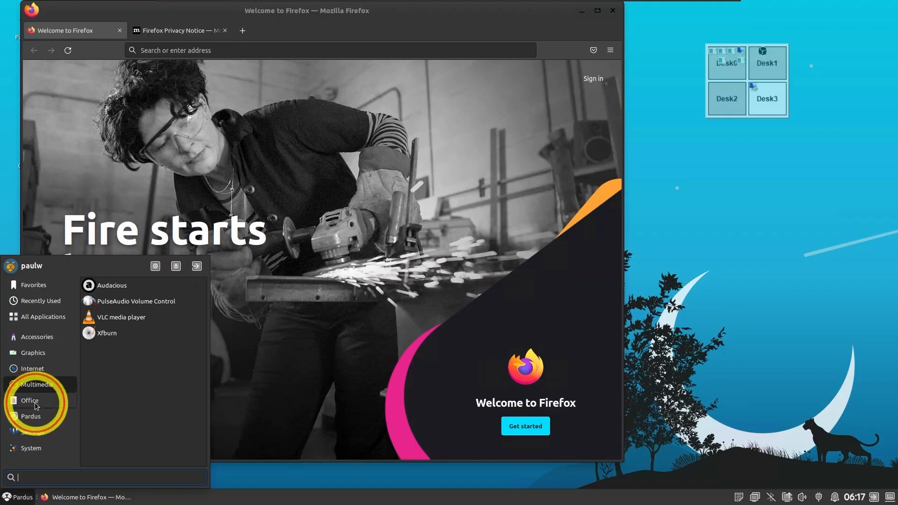
click(30, 401)
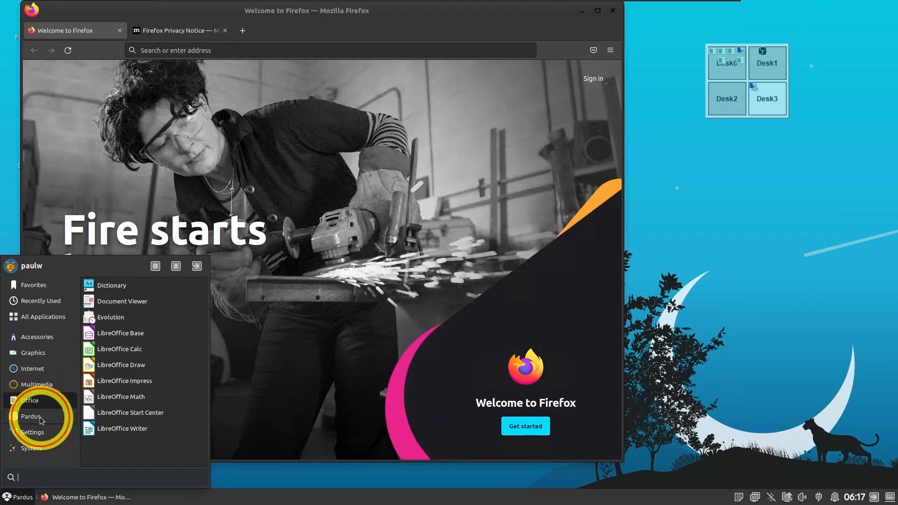
click(31, 416)
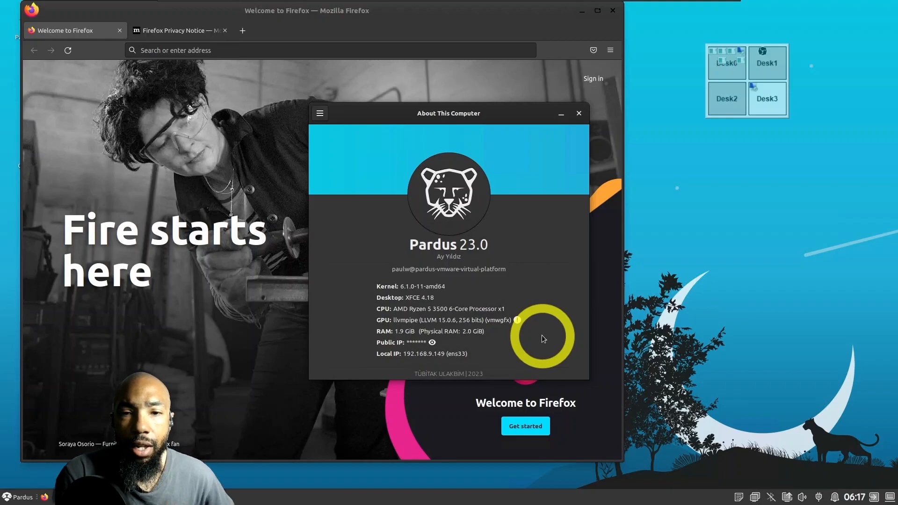
mouse_move(544, 338)
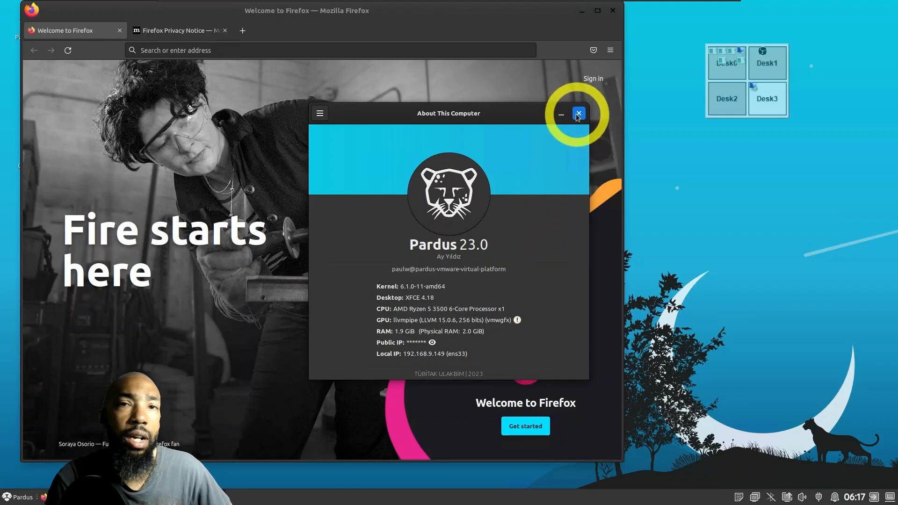
Close the About This Computer window, returning to Firefox's Welcome page
click(578, 113)
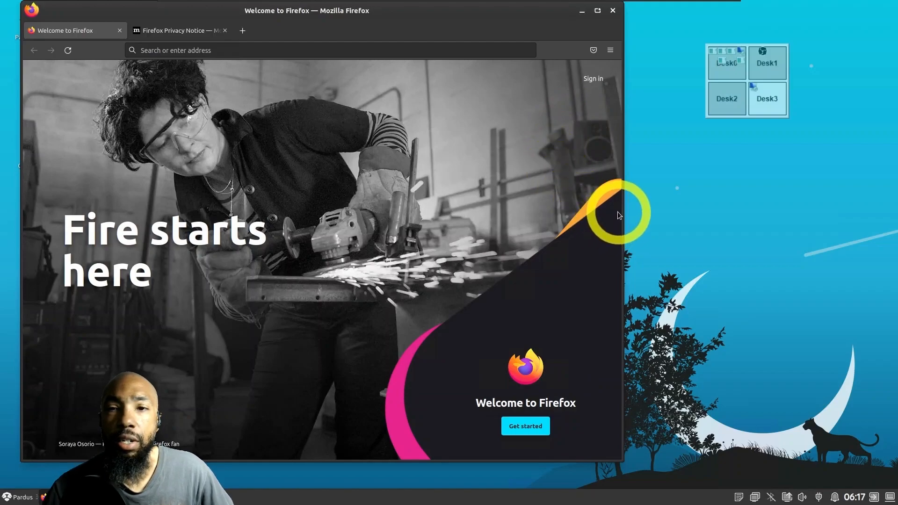
mouse_move(442, 327)
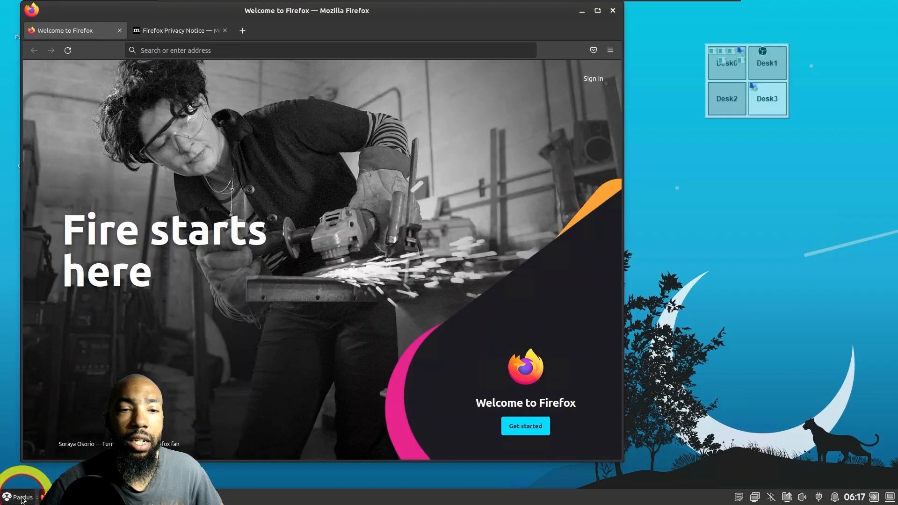
click(14, 495)
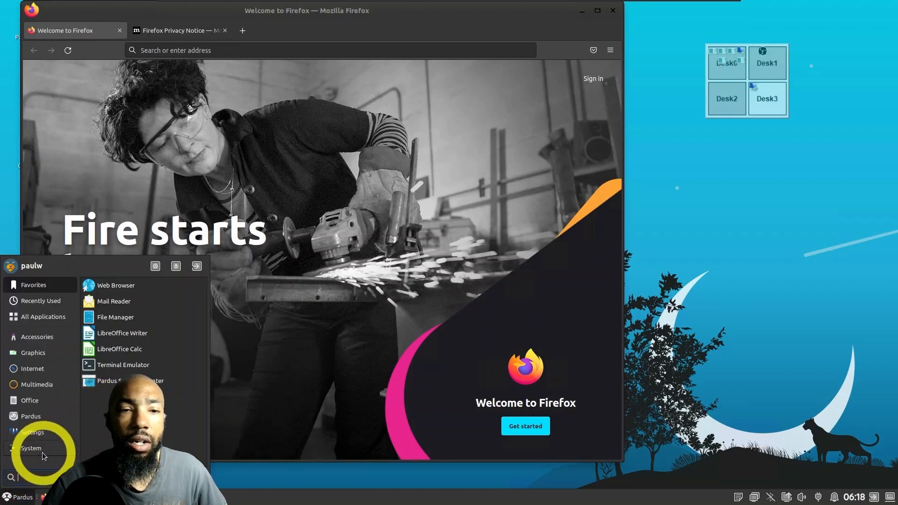
click(31, 448)
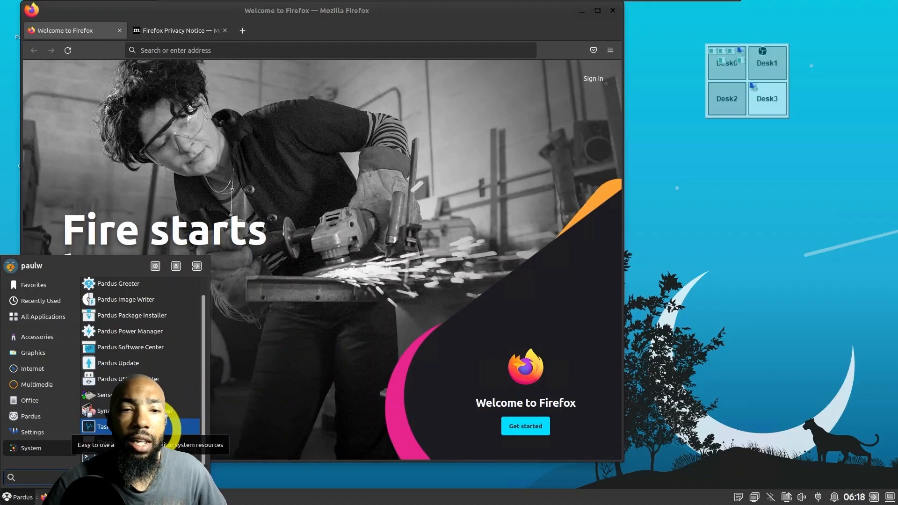
click(93, 427)
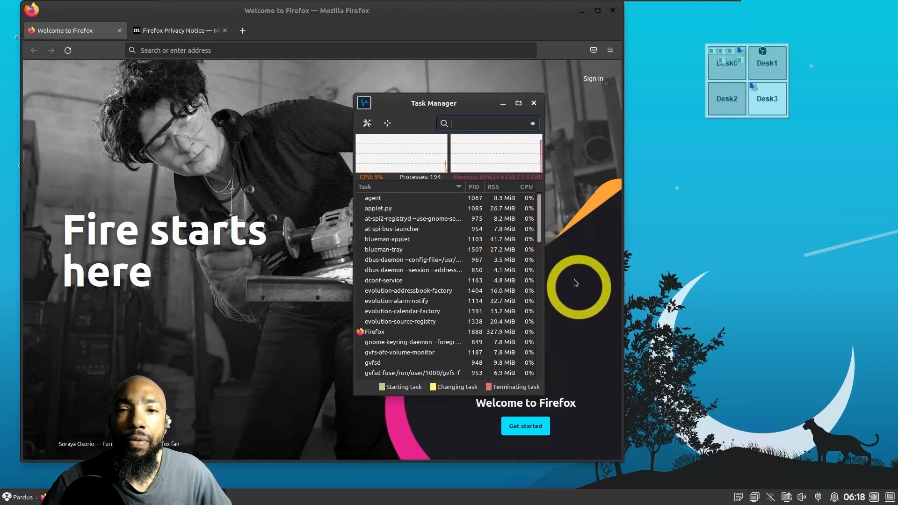
click(534, 103)
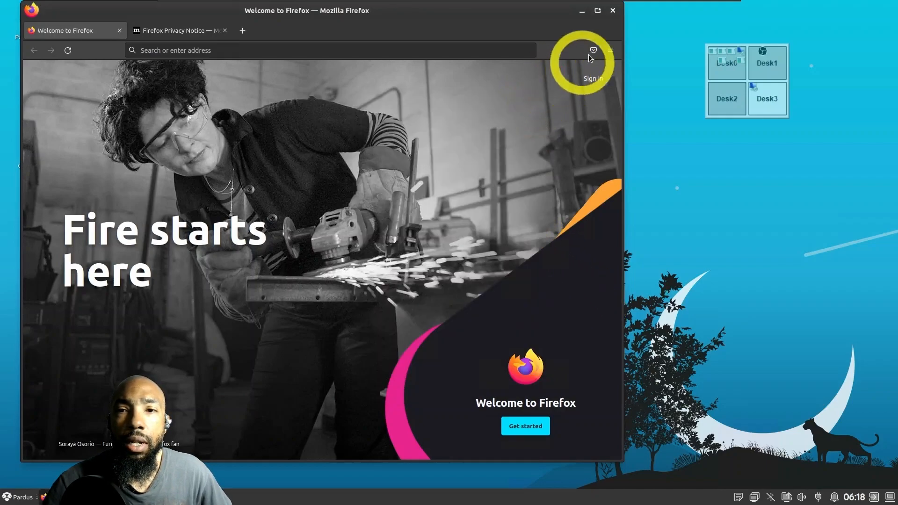